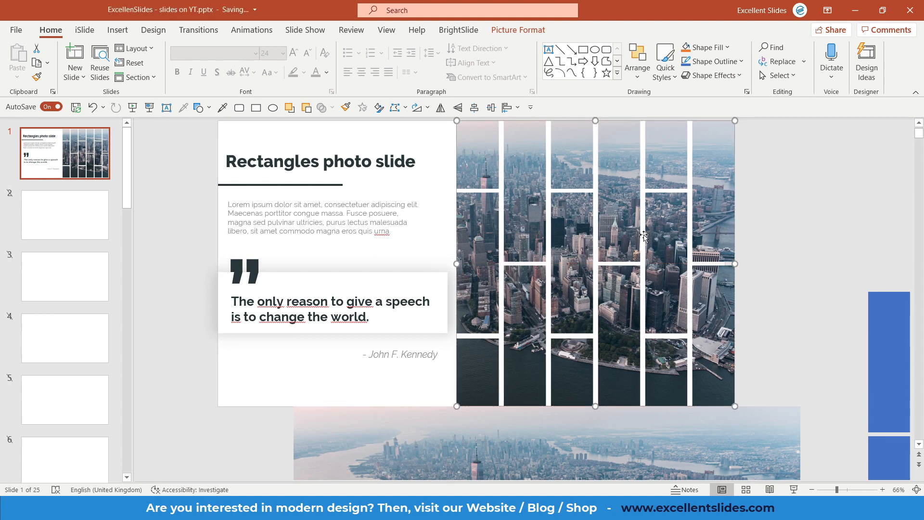
{"action": "mouse_move", "coordinate": [578, 238]}
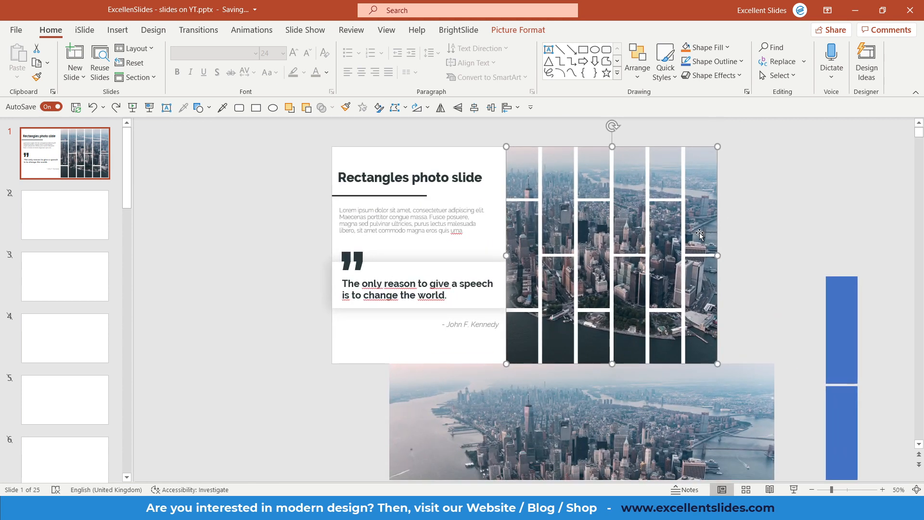
{"action": "mouse_move", "coordinate": [172, 173]}
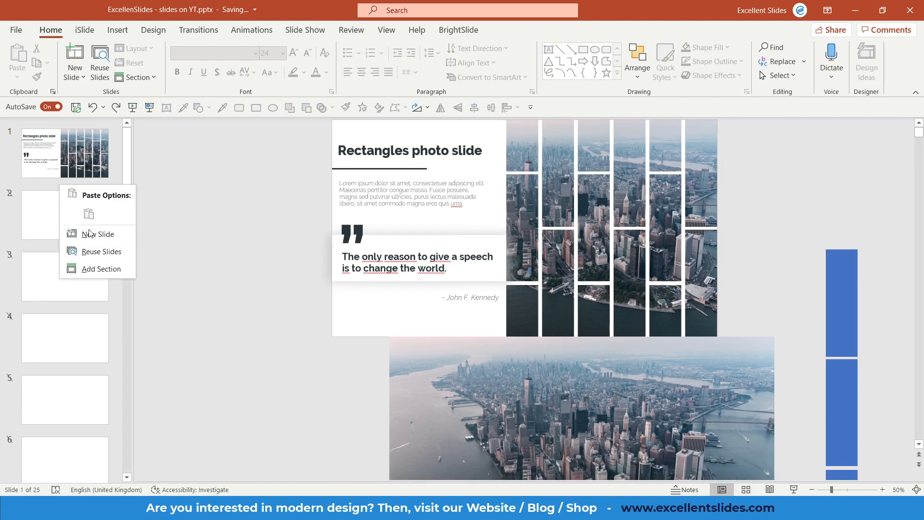
Insert a new slide after the first and give it the Blank layout.
{"action": "left_click", "coordinate": [102, 234]}
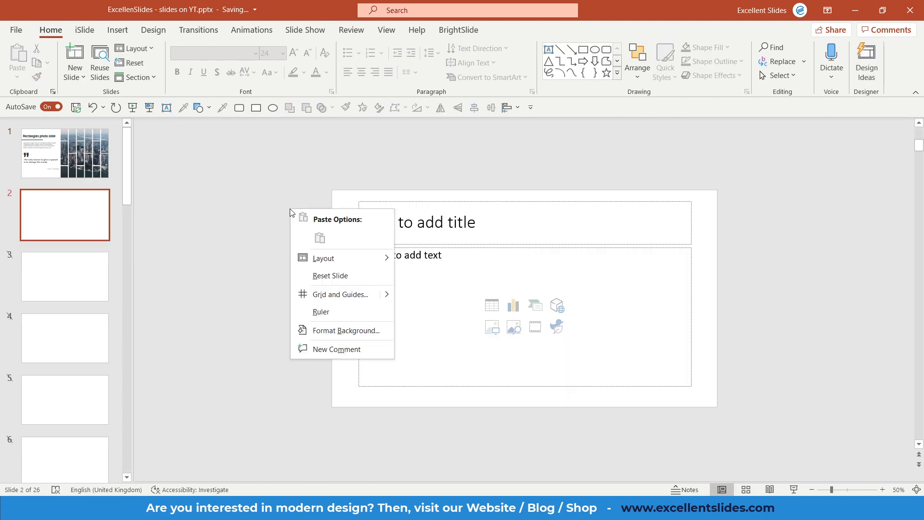
{"action": "left_click", "coordinate": [323, 258]}
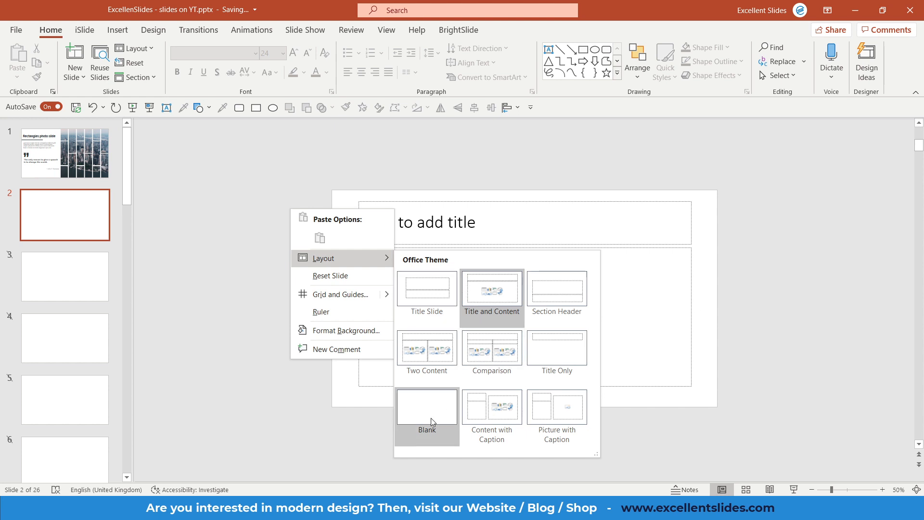
{"action": "left_click", "coordinate": [64, 153]}
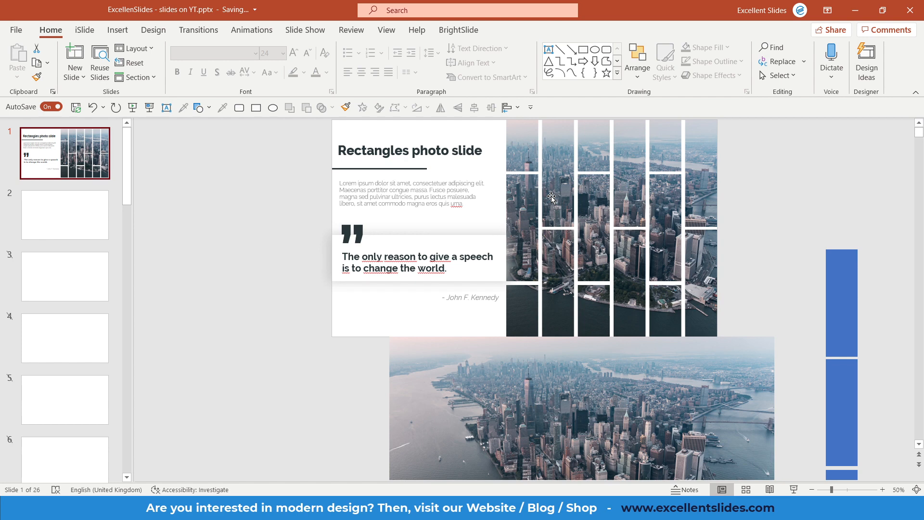
{"action": "mouse_move", "coordinate": [564, 251]}
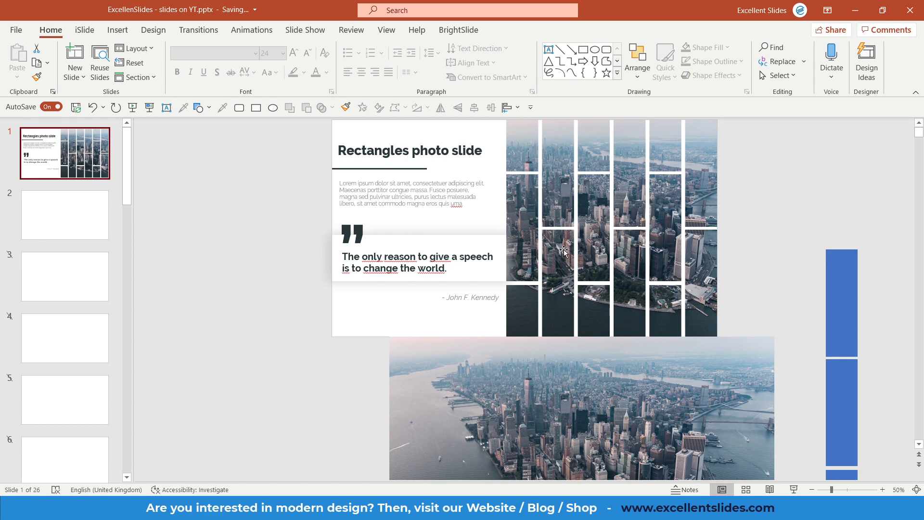
{"action": "mouse_move", "coordinate": [612, 352]}
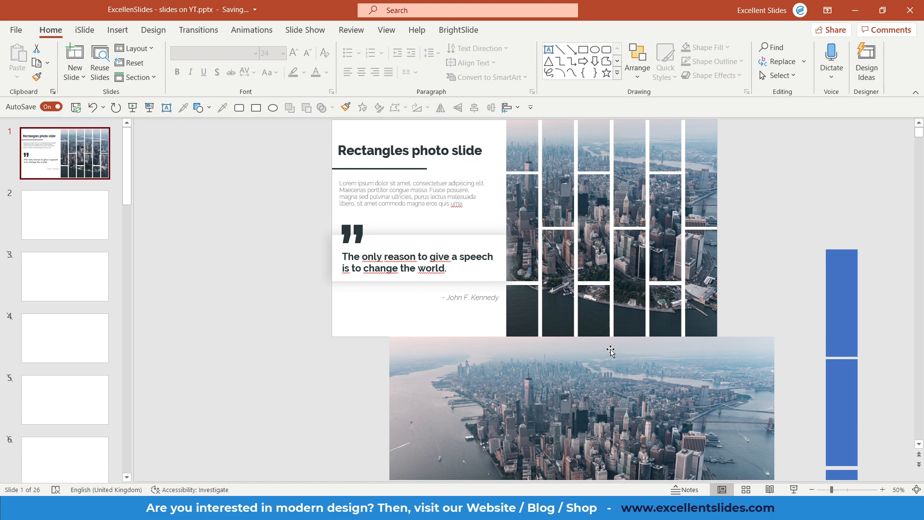
Copy the plain city photo from below slide 1 onto the blank second slide.
{"action": "left_click", "coordinate": [580, 406]}
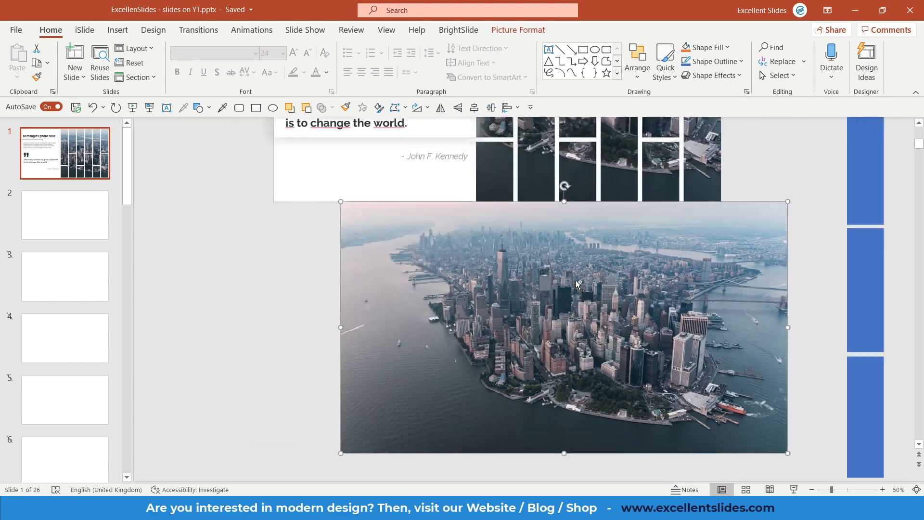
{"action": "left_click", "coordinate": [64, 214]}
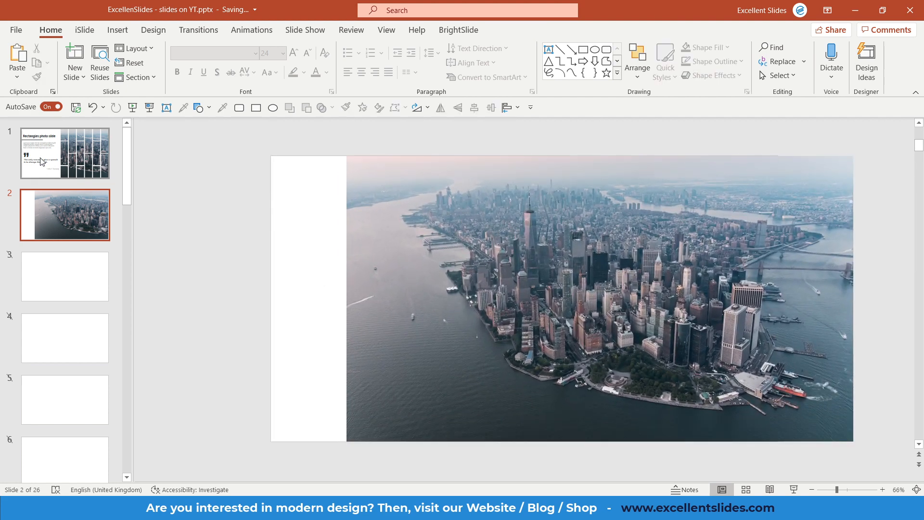
Return to the rectangles photo slide via its thumbnail.
{"action": "left_click", "coordinate": [64, 153]}
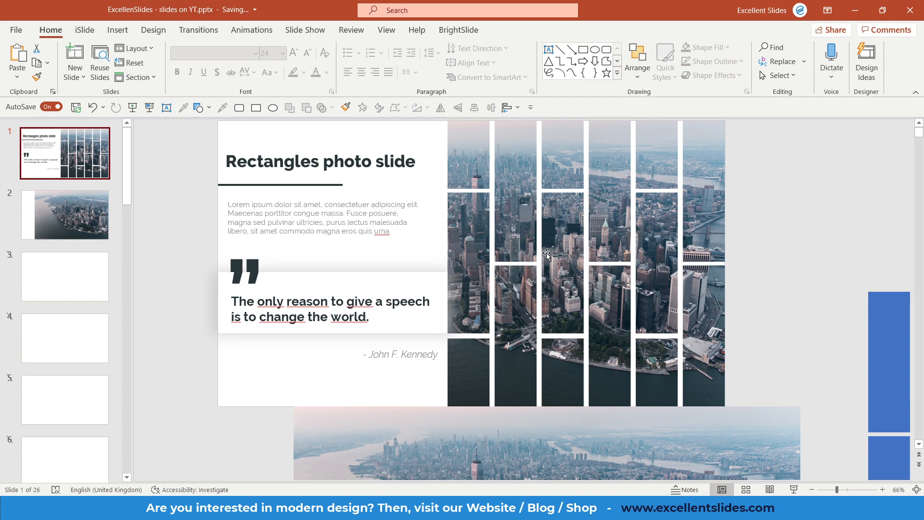
{"action": "mouse_move", "coordinate": [476, 166]}
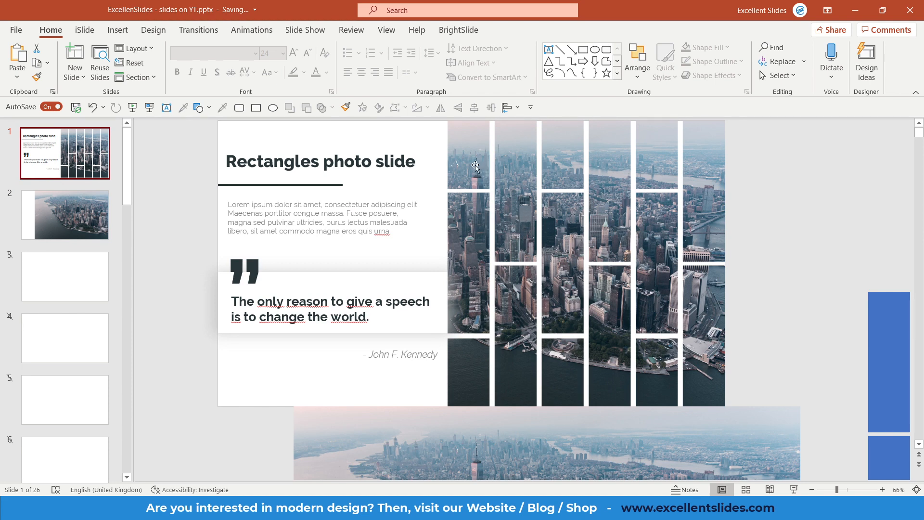
{"action": "mouse_move", "coordinate": [471, 214]}
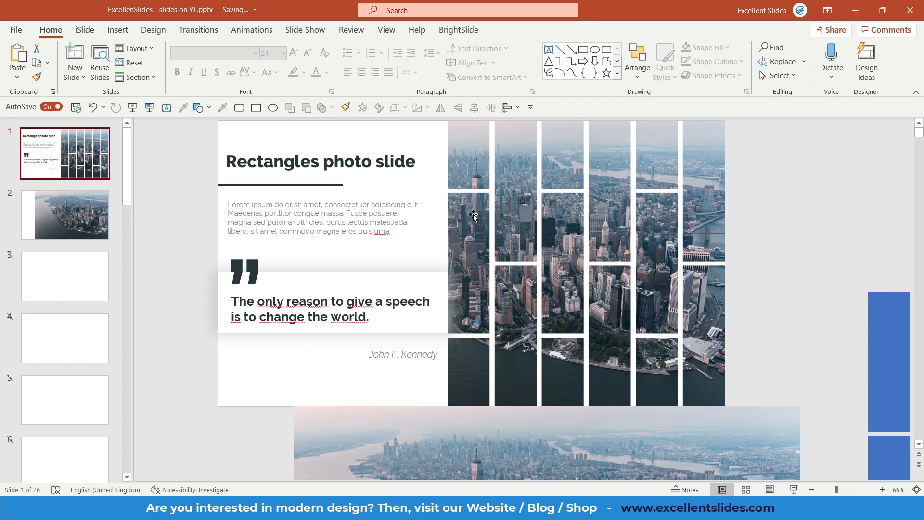
{"action": "mouse_move", "coordinate": [494, 208]}
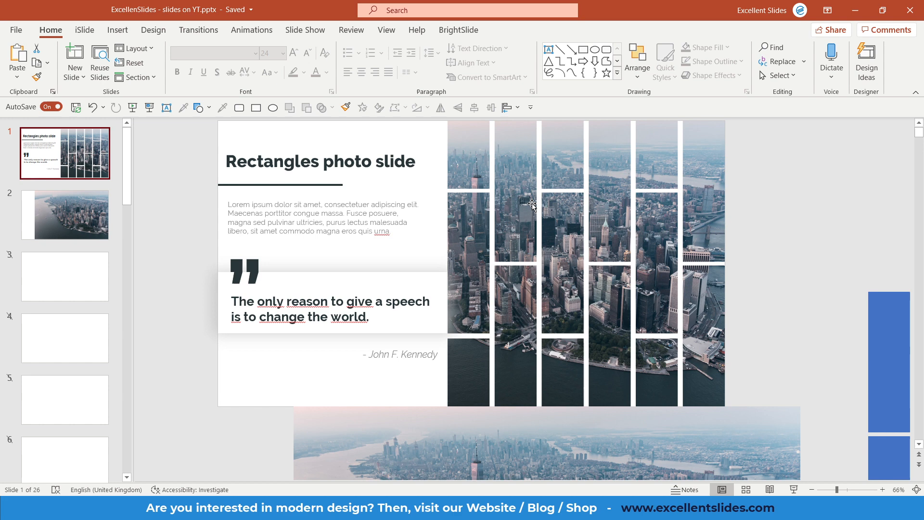
{"action": "mouse_move", "coordinate": [64, 213]}
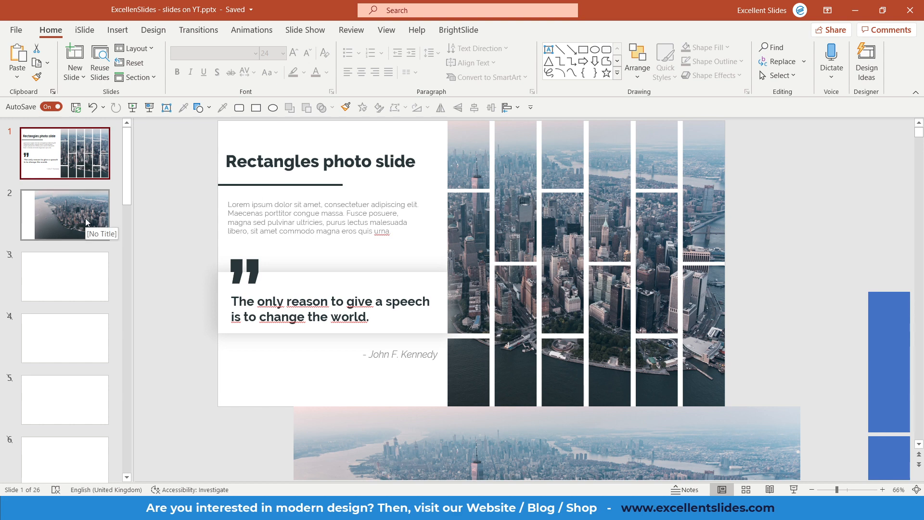
{"action": "mouse_move", "coordinate": [332, 183]}
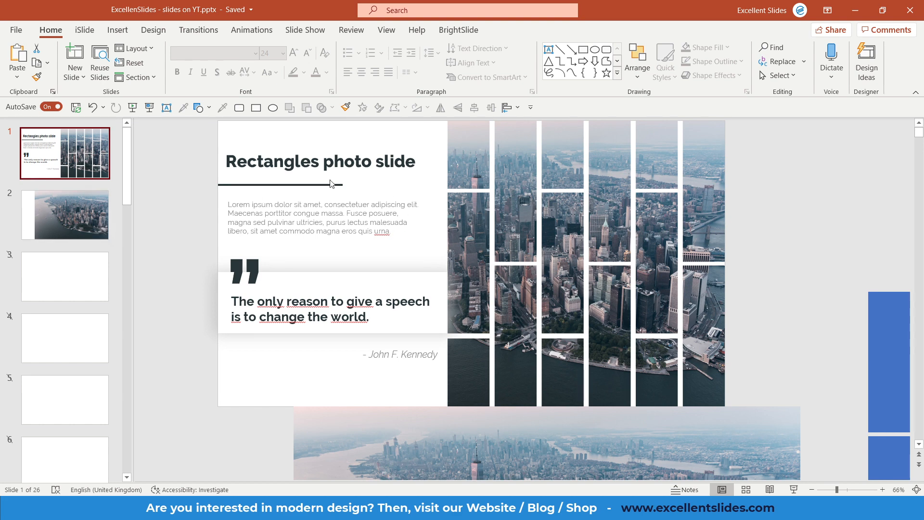
{"action": "mouse_move", "coordinate": [200, 107]}
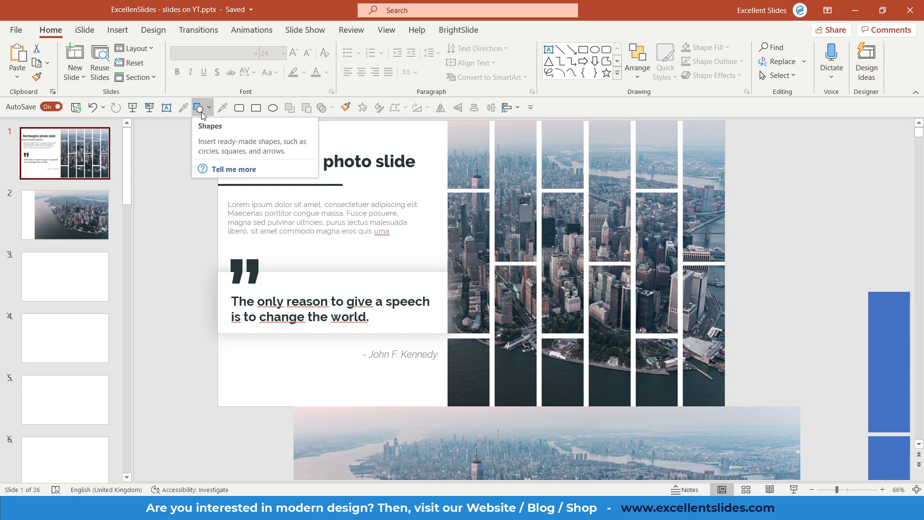
Draw a red rectangle over the first photo column and select it for adjustment.
{"action": "left_click", "coordinate": [198, 107]}
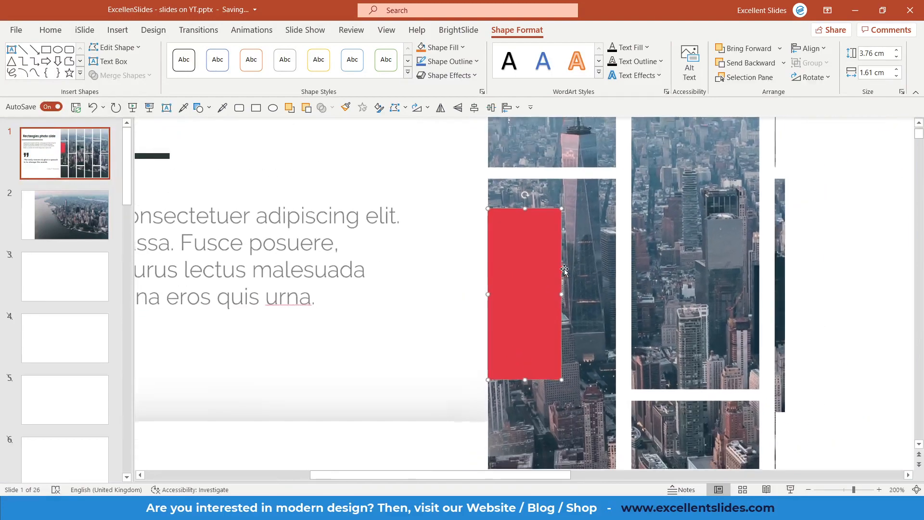
{"action": "left_click", "coordinate": [825, 489]}
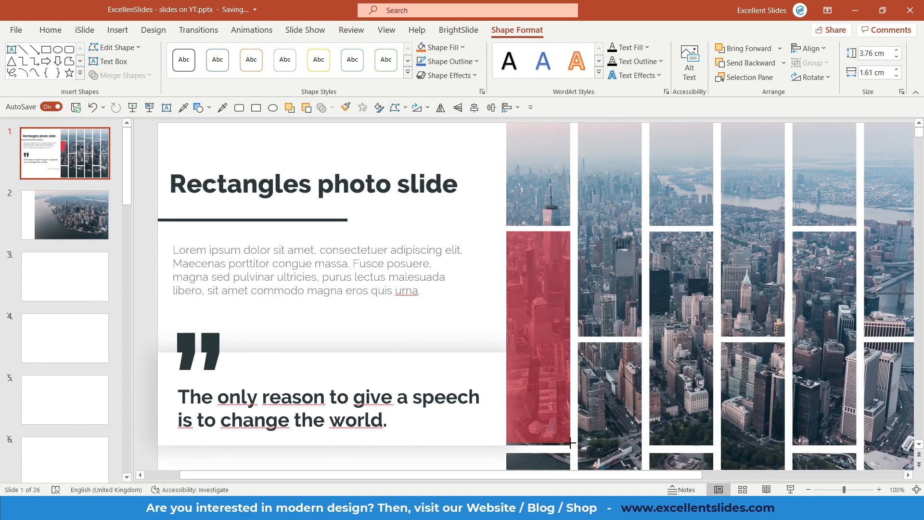
{"action": "left_click", "coordinate": [867, 490]}
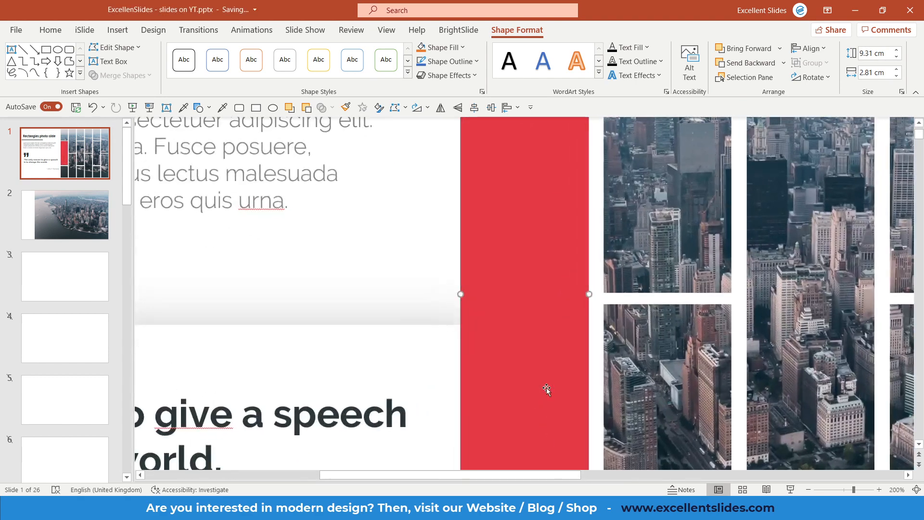
{"action": "scroll", "scroll_direction": "down", "scroll_amount": 3}
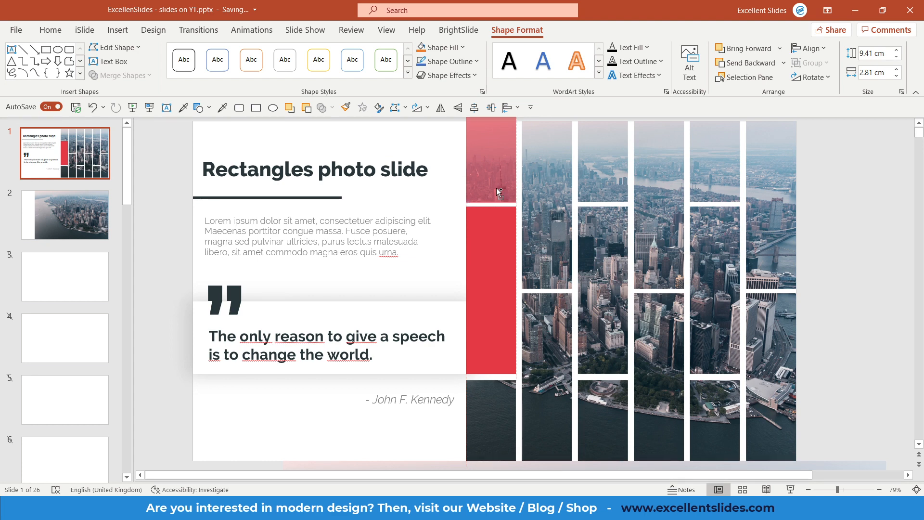
Duplicate the red rectangle into a vertical column covering the leftmost photo column.
{"action": "left_click", "coordinate": [865, 490]}
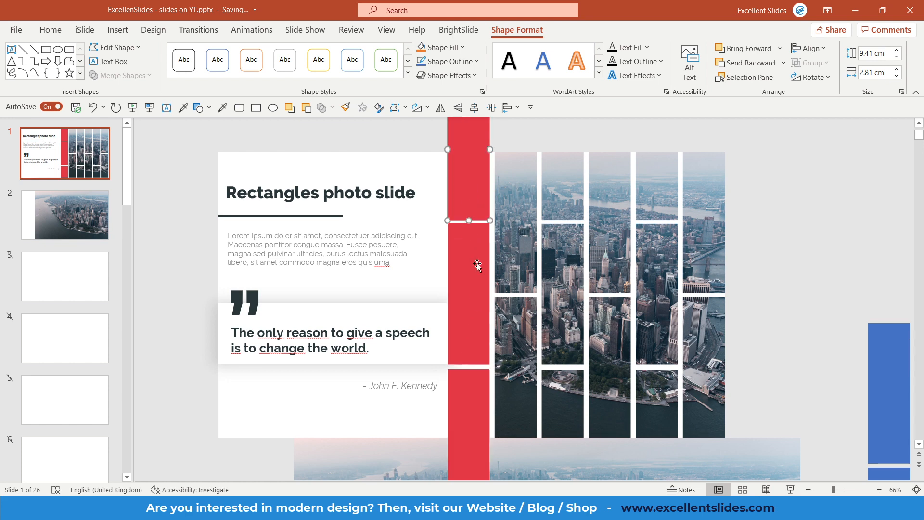
{"action": "mouse_move", "coordinate": [480, 258]}
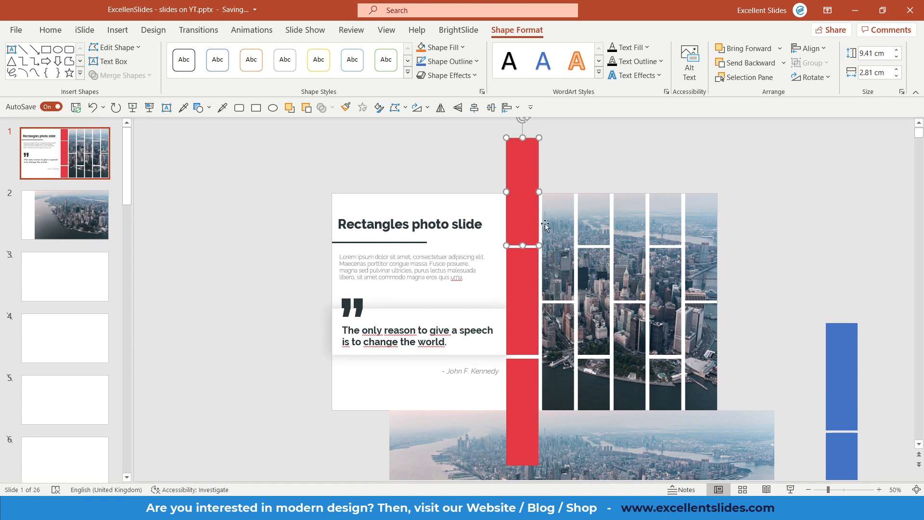
{"action": "mouse_move", "coordinate": [566, 331]}
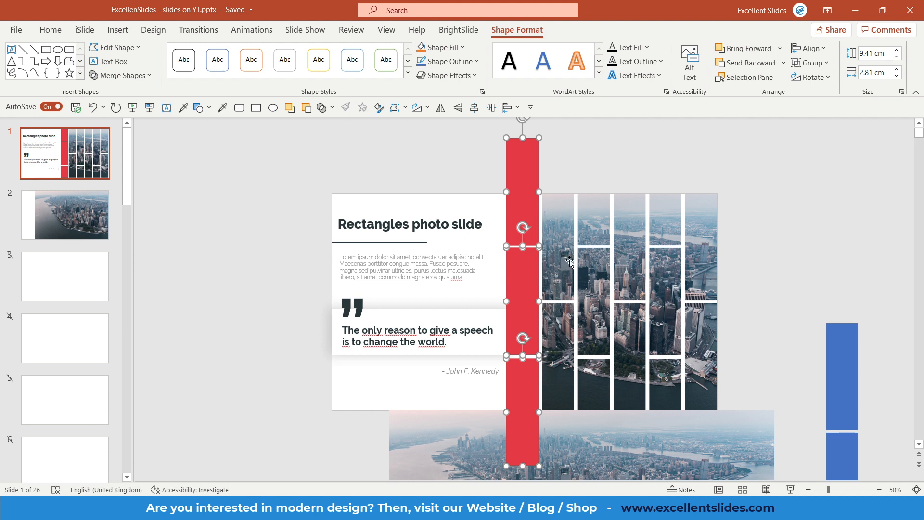
{"action": "mouse_move", "coordinate": [571, 213]}
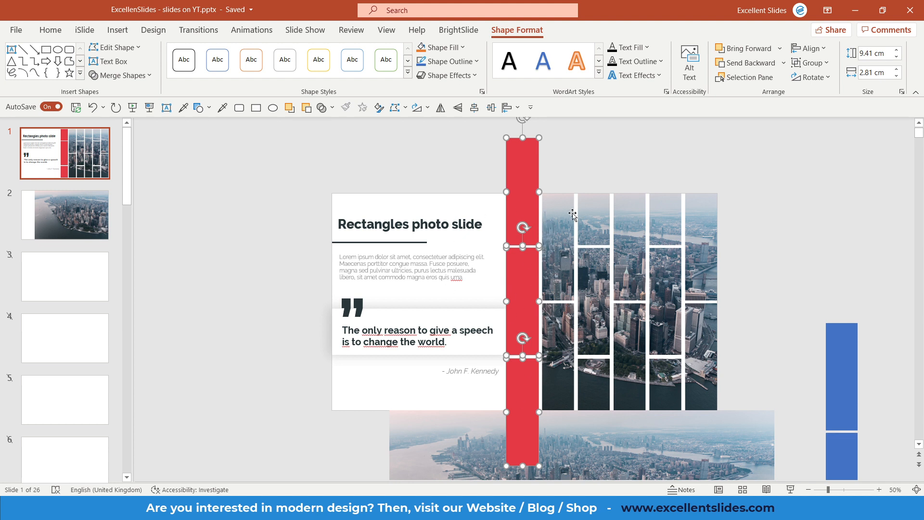
{"action": "mouse_move", "coordinate": [547, 299]}
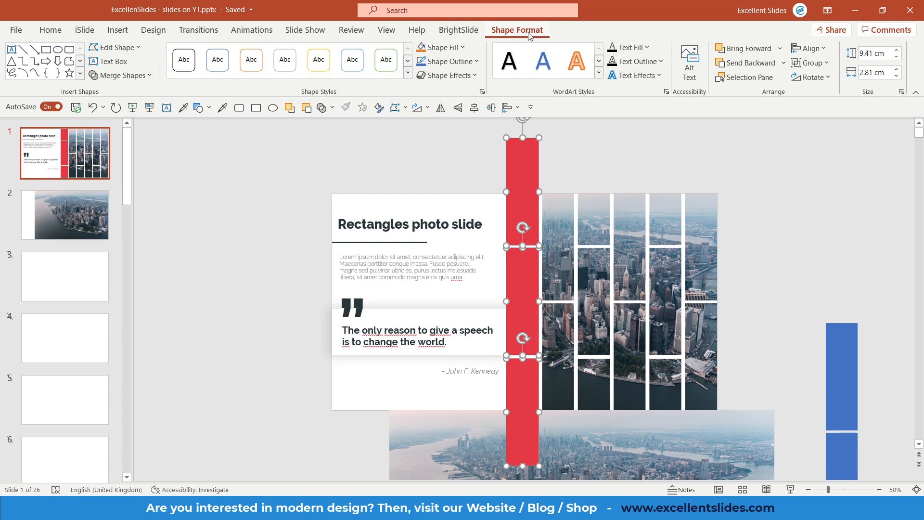
Align the stacked red rectangles with each other using Shape Format > Align.
{"action": "left_click", "coordinate": [810, 48]}
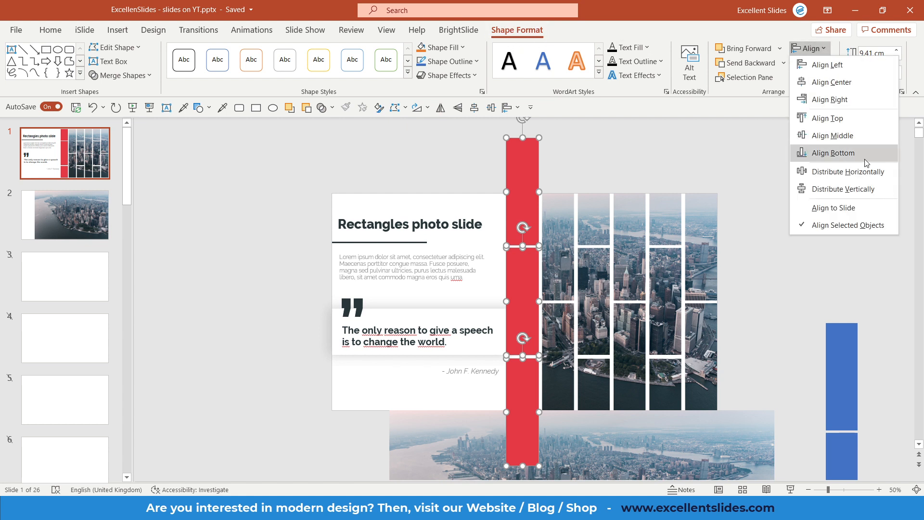
{"action": "left_click", "coordinate": [832, 153]}
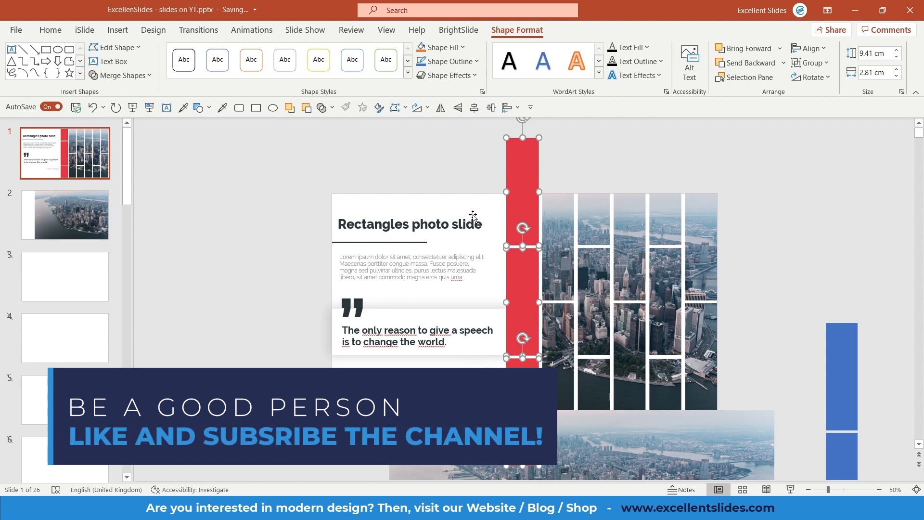
{"action": "mouse_move", "coordinate": [566, 283]}
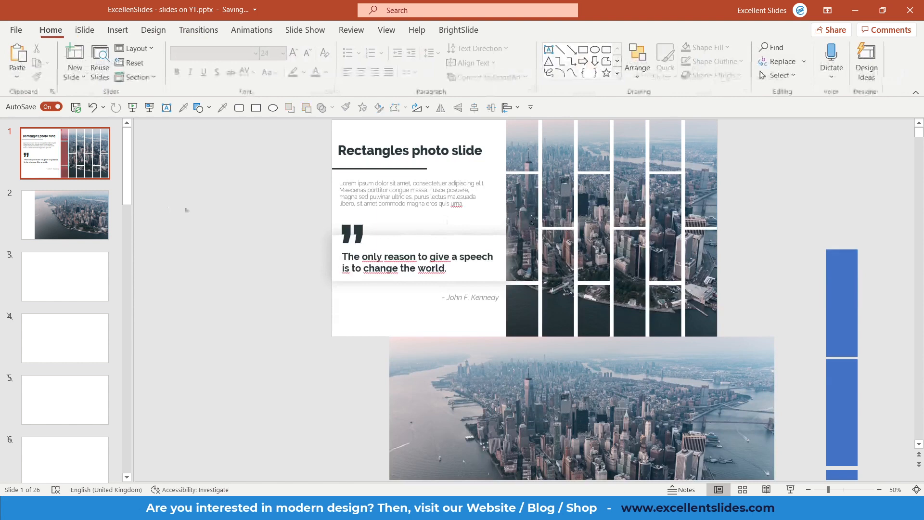
Place the red rectangle column over the city photo on slide 2 and select it.
{"action": "left_click", "coordinate": [64, 214]}
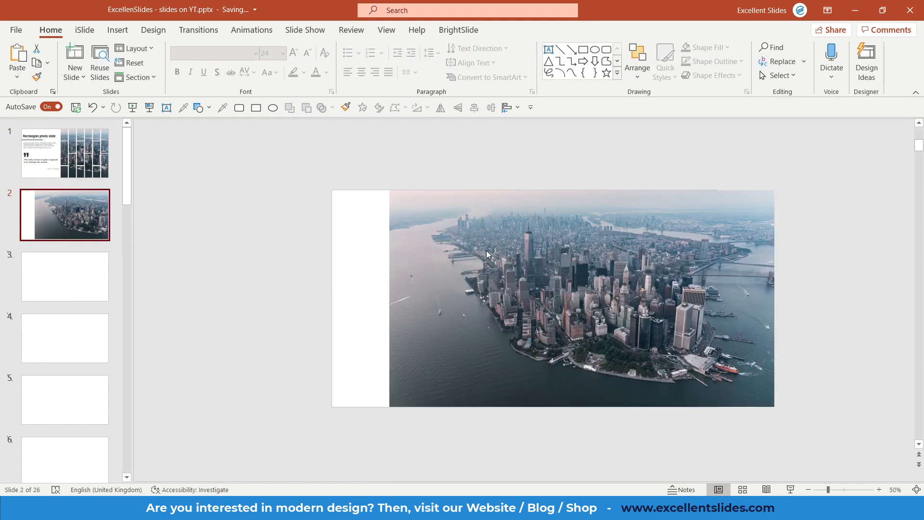
{"action": "left_click", "coordinate": [520, 253]}
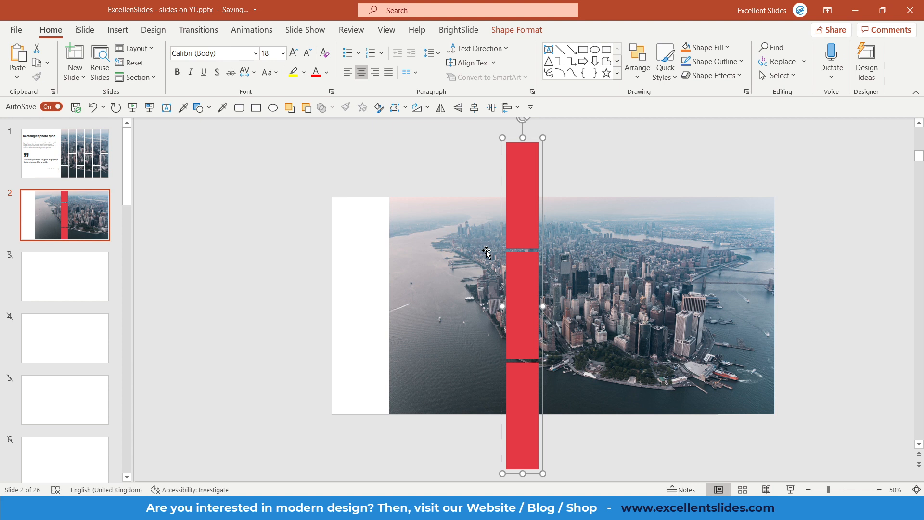
{"action": "mouse_move", "coordinate": [516, 240]}
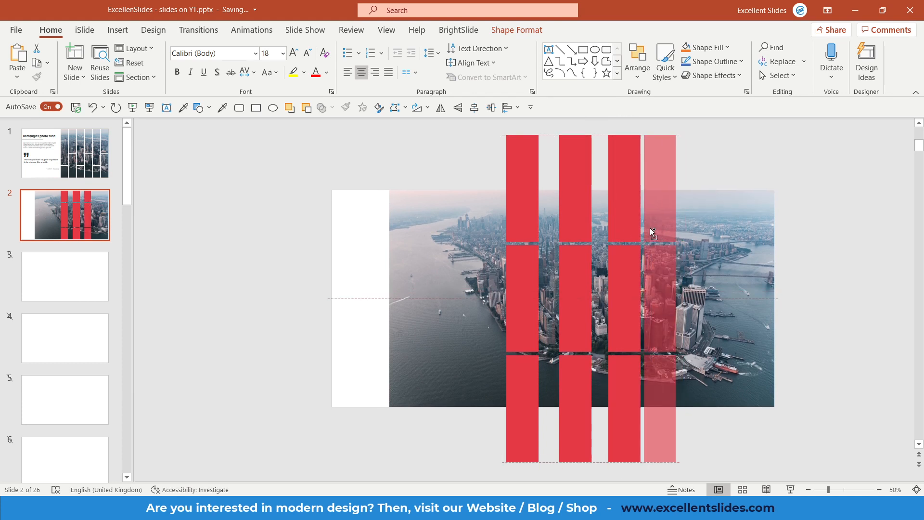
Ctrl+drag copies until five red columns stand side by side over the photo.
{"action": "left_click", "coordinate": [652, 230]}
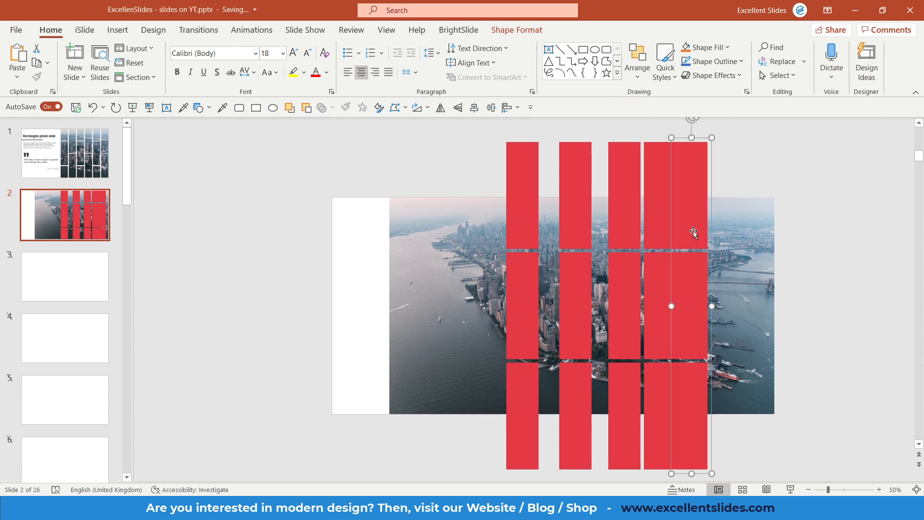
{"action": "mouse_move", "coordinate": [684, 227]}
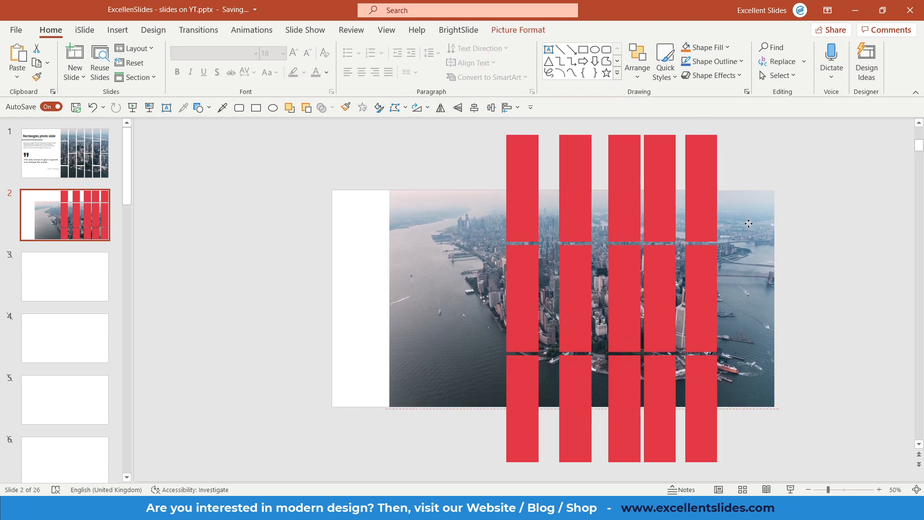
{"action": "left_click", "coordinate": [659, 177]}
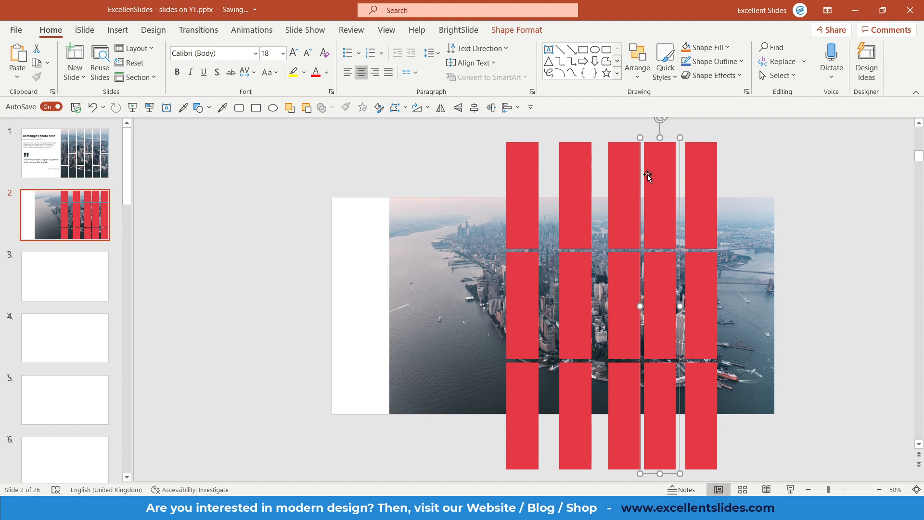
{"action": "mouse_move", "coordinate": [707, 222]}
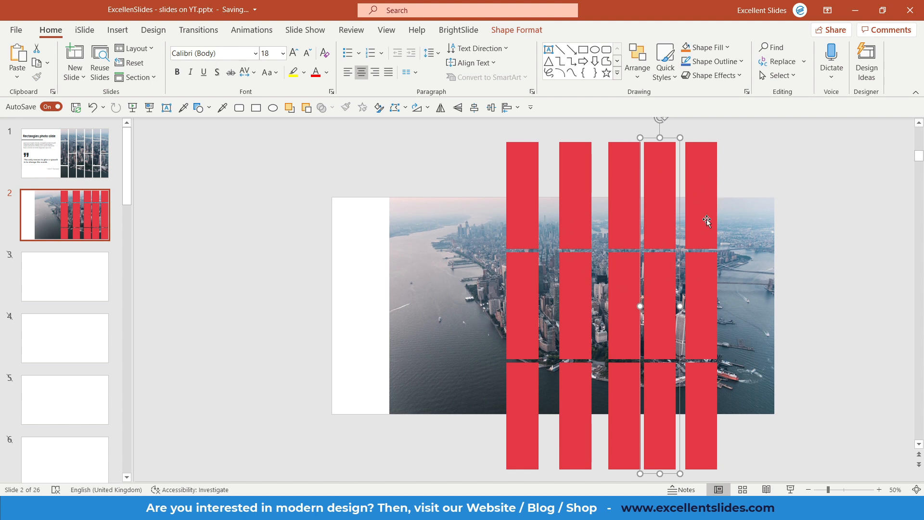
{"action": "mouse_move", "coordinate": [628, 225]}
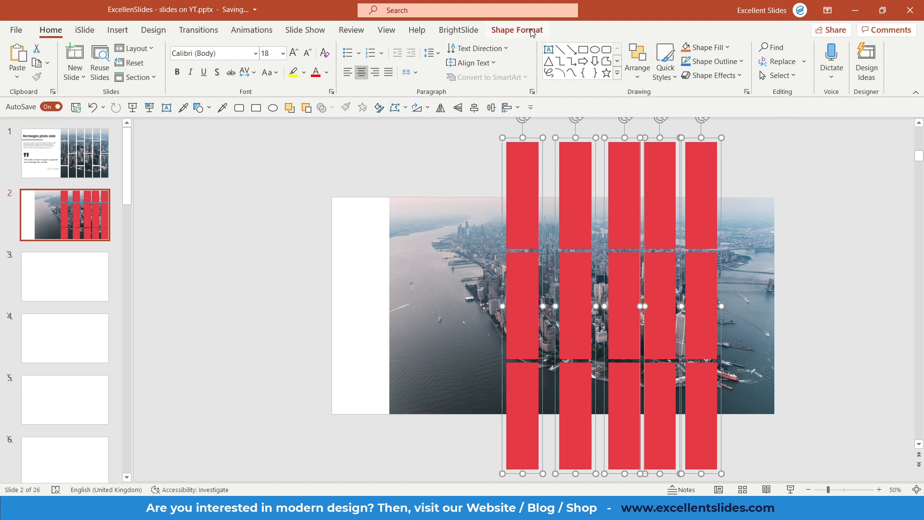
Distribute the columns horizontally, add a sixth duplicate column, and redistribute evenly.
{"action": "left_click", "coordinate": [810, 48]}
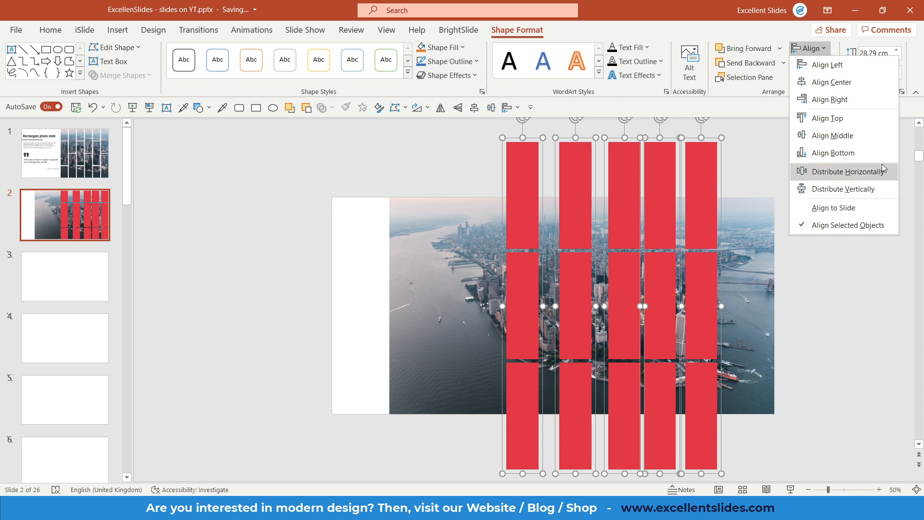
{"action": "left_click", "coordinate": [846, 171]}
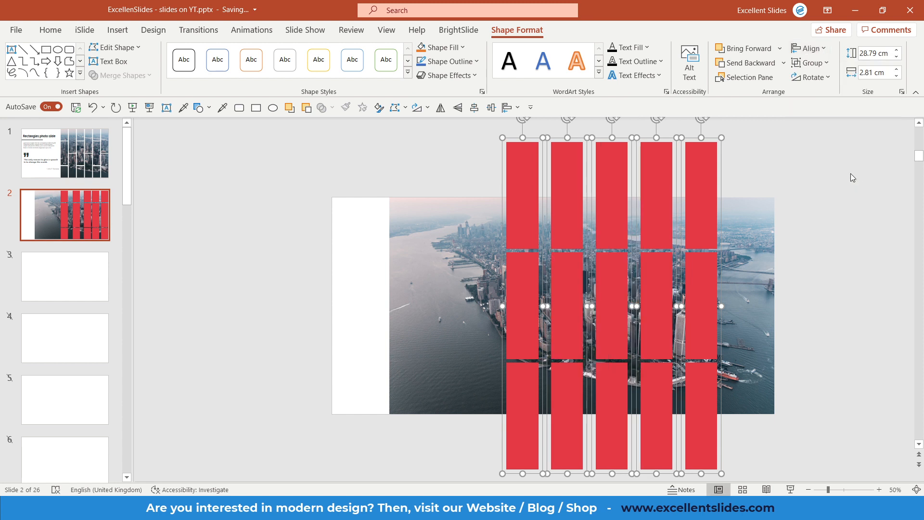
{"action": "left_click", "coordinate": [821, 187]}
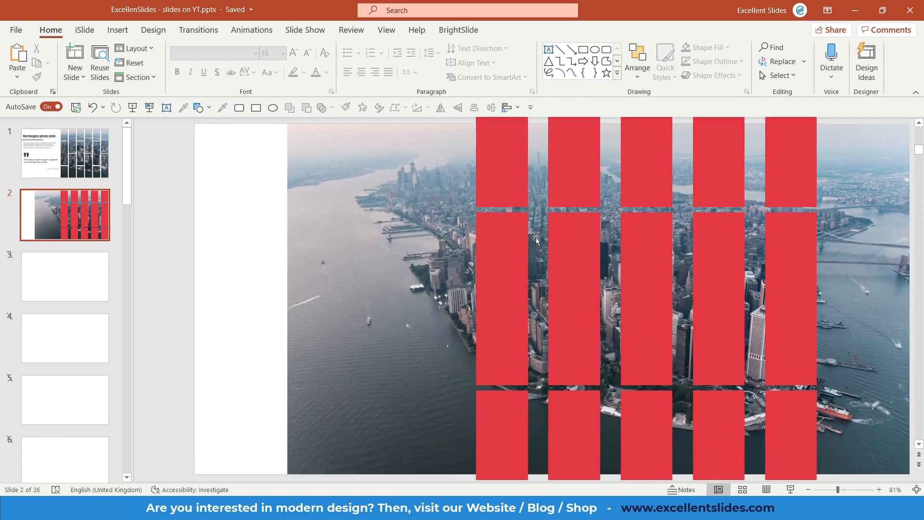
{"action": "mouse_move", "coordinate": [533, 200]}
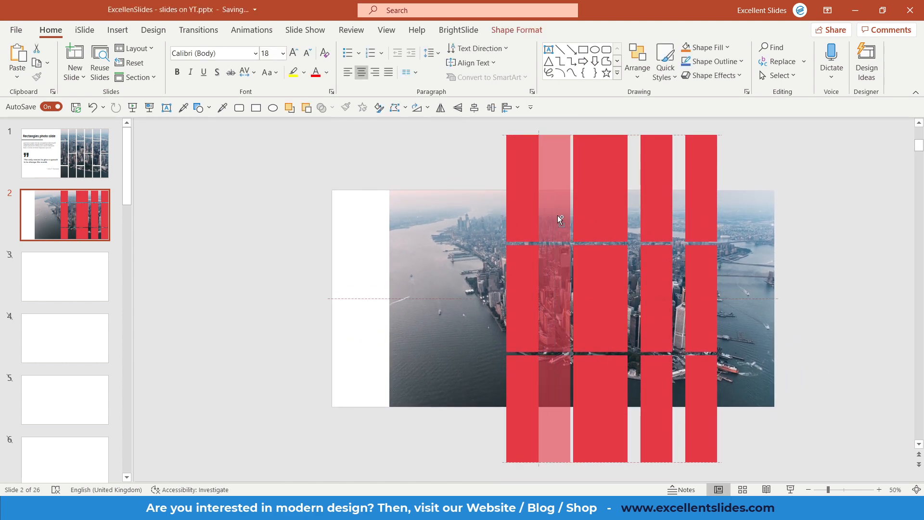
{"action": "left_click", "coordinate": [537, 219]}
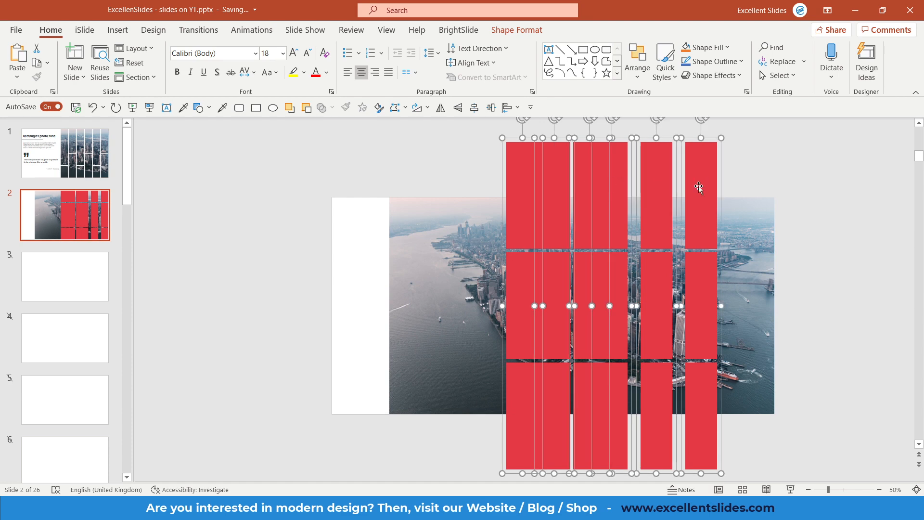
{"action": "left_click", "coordinate": [810, 48]}
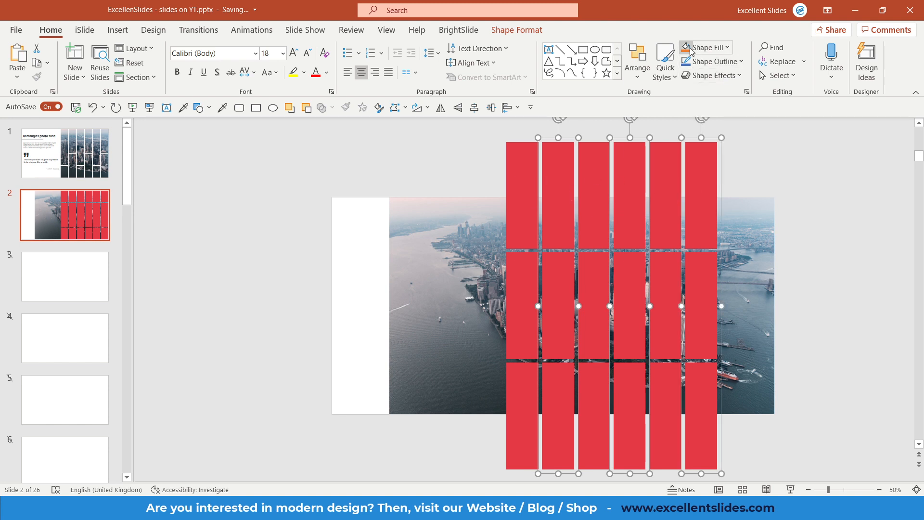
Fill alternate columns orange and drag them lower to stagger against the red ones.
{"action": "left_click", "coordinate": [705, 47]}
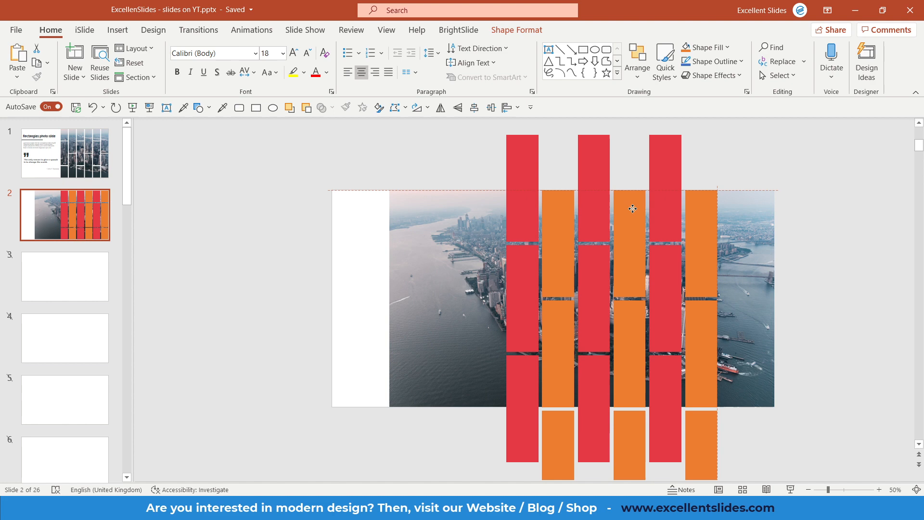
{"action": "left_click", "coordinate": [808, 490]}
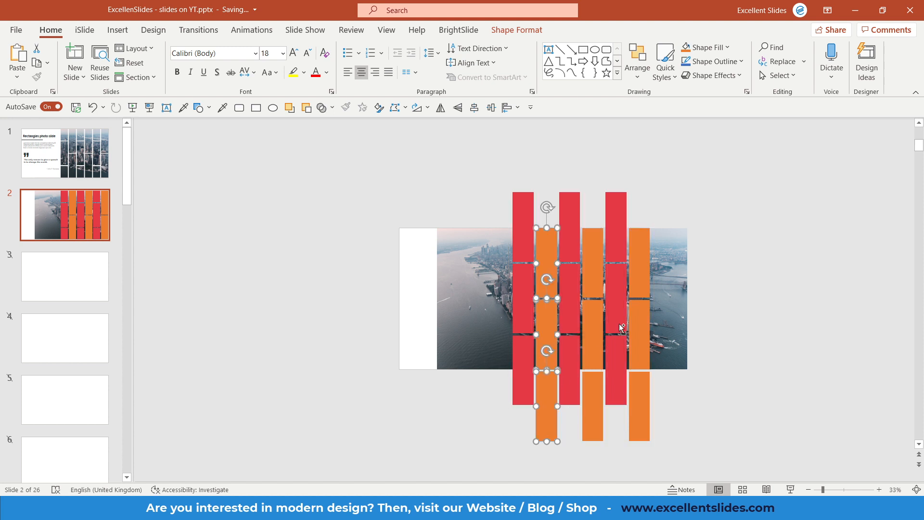
{"action": "left_click", "coordinate": [673, 203]}
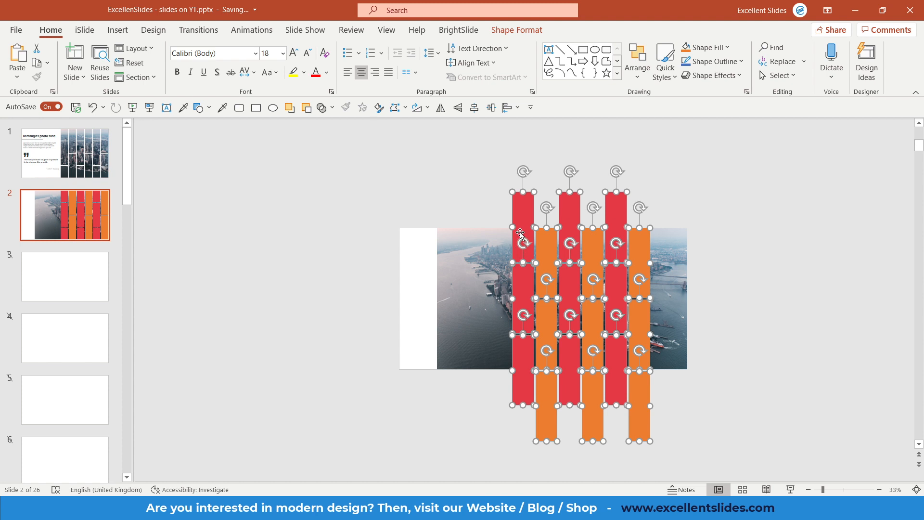
Apply the orange preset shape style to all the selected staggered rectangles.
{"action": "left_click", "coordinate": [517, 30]}
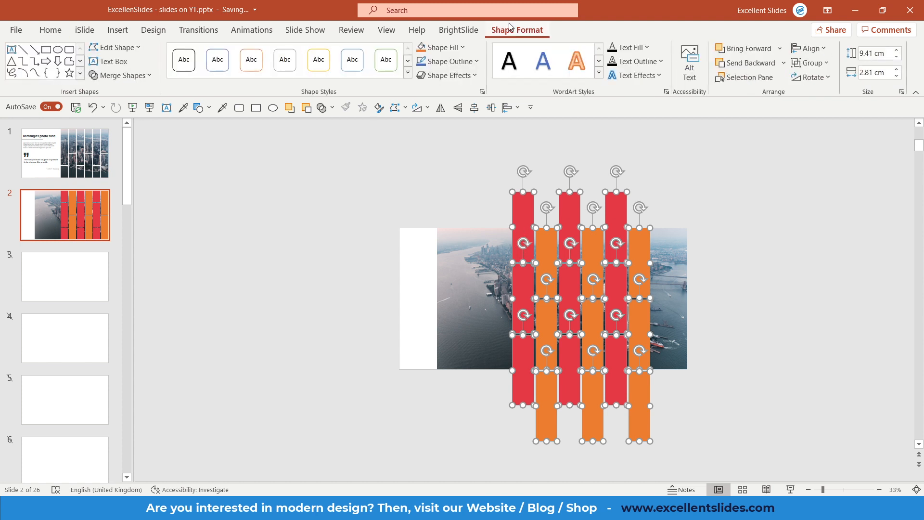
{"action": "left_click", "coordinate": [120, 75]}
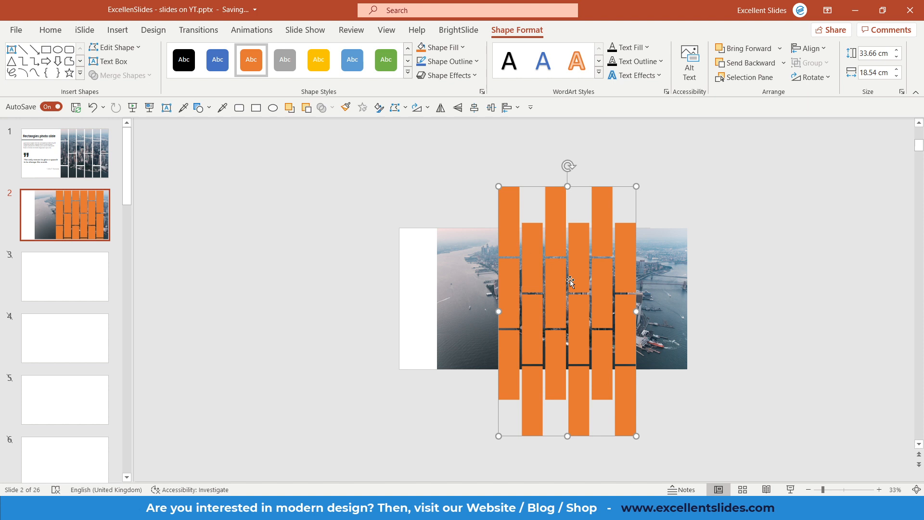
{"action": "mouse_move", "coordinate": [578, 268]}
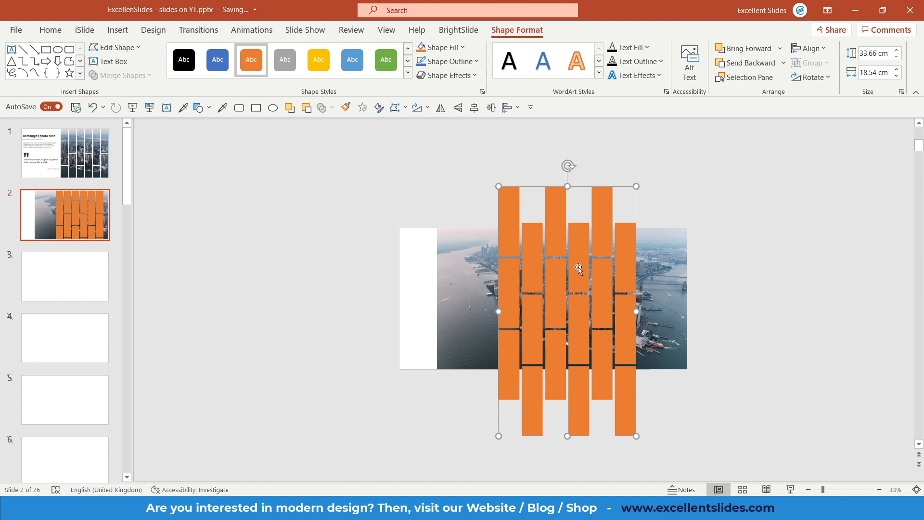
{"action": "mouse_move", "coordinate": [580, 281]}
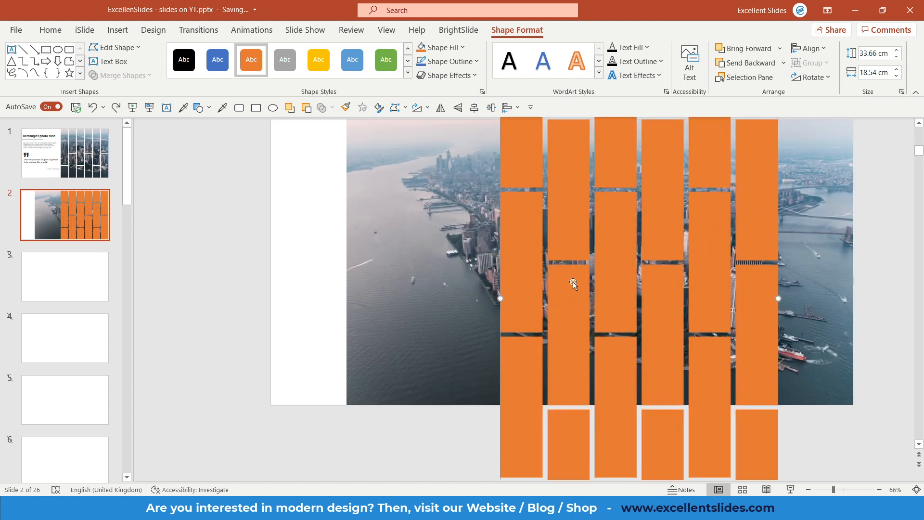
Intersect the city photo with the rectangles so it remains only as staggered tiles.
{"action": "left_click", "coordinate": [410, 250]}
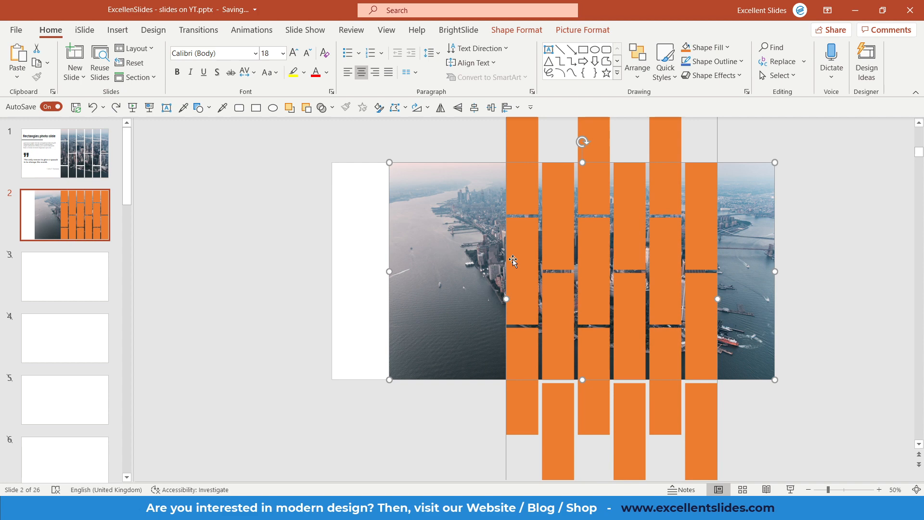
{"action": "left_click", "coordinate": [517, 30]}
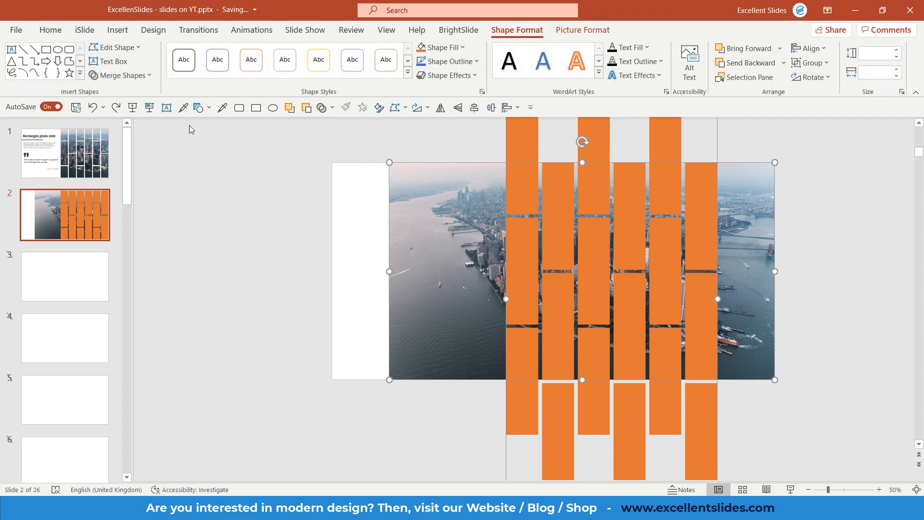
{"action": "left_click", "coordinate": [120, 75]}
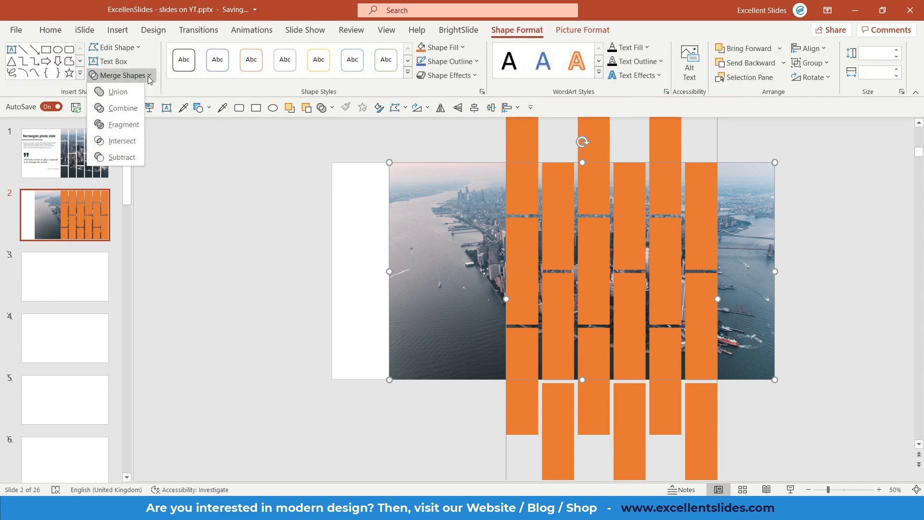
{"action": "mouse_move", "coordinate": [164, 136]}
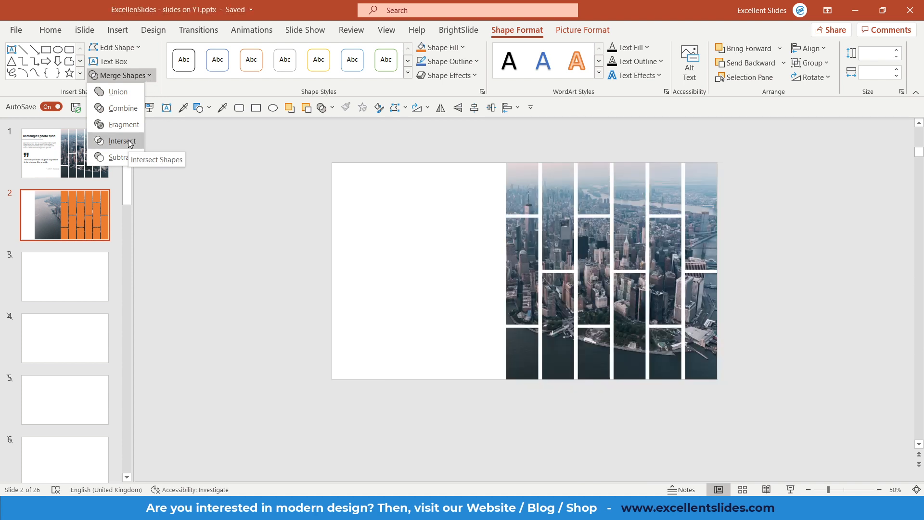
{"action": "left_click", "coordinate": [121, 141]}
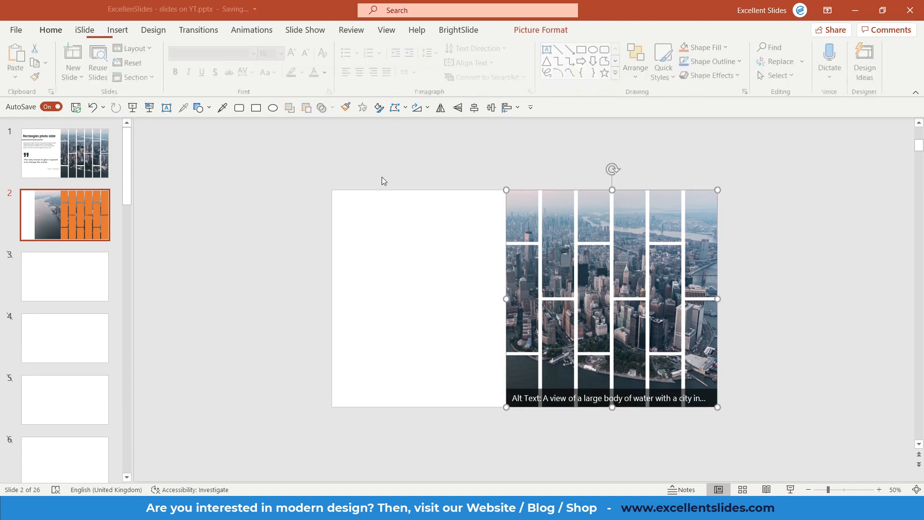
{"action": "left_click", "coordinate": [380, 181]}
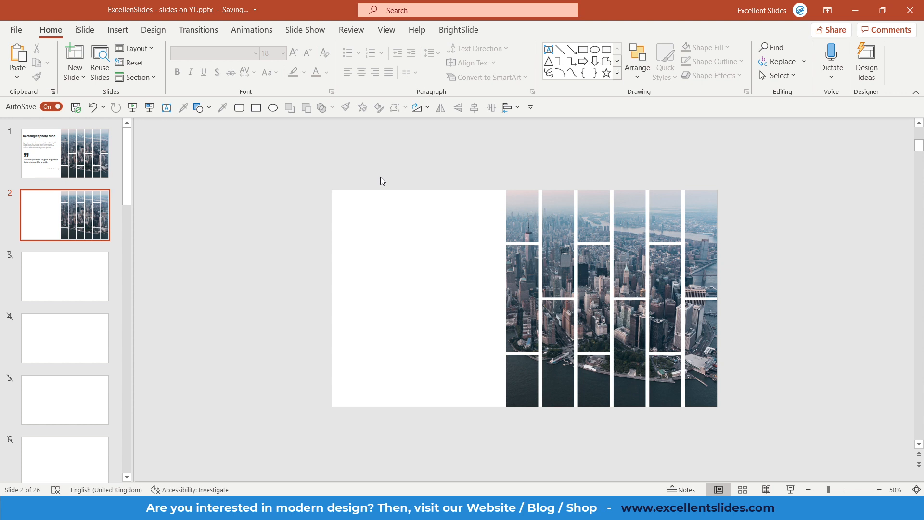
{"action": "mouse_move", "coordinate": [521, 208]}
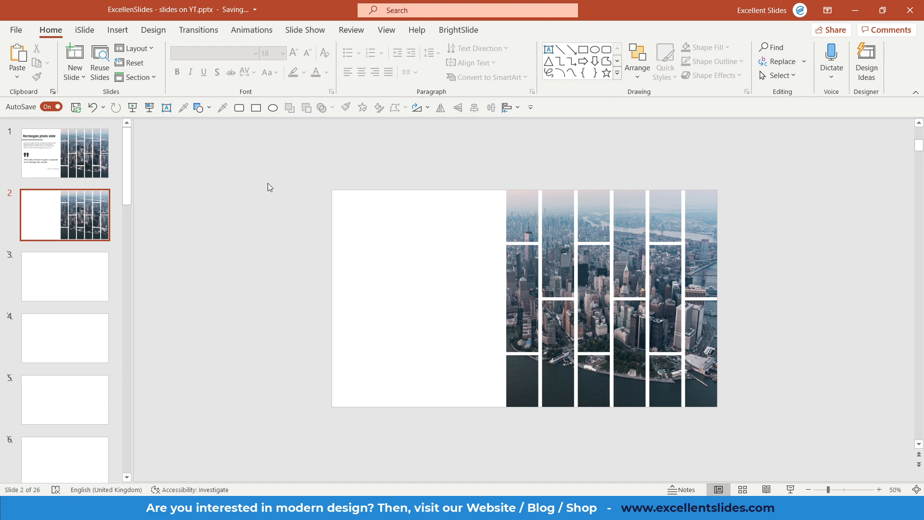
Copy the 'Rectangles photo slide' title from slide 1 and paste it onto slide 2.
{"action": "left_click", "coordinate": [65, 153]}
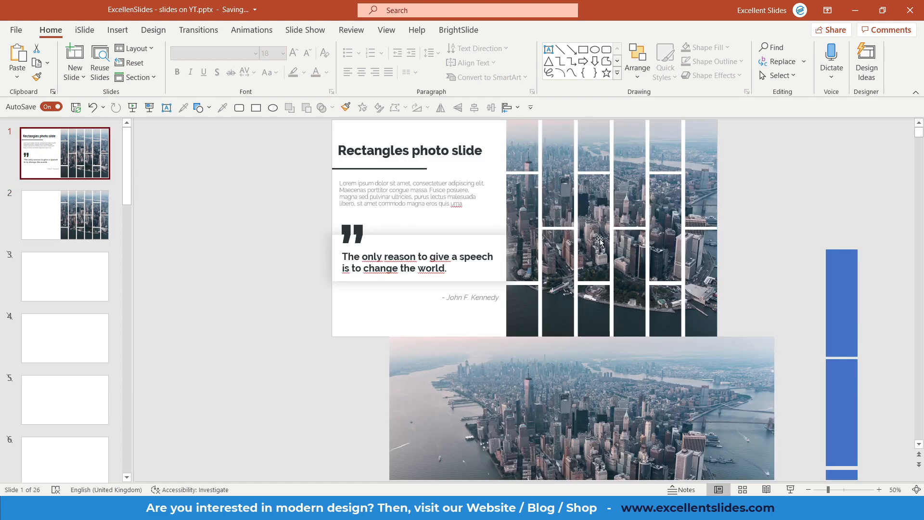
{"action": "mouse_move", "coordinate": [497, 202]}
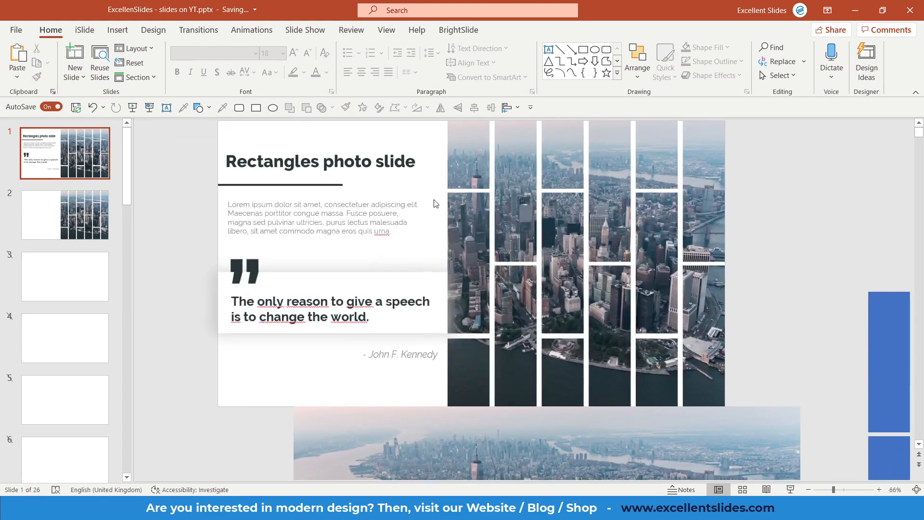
{"action": "left_click", "coordinate": [320, 161]}
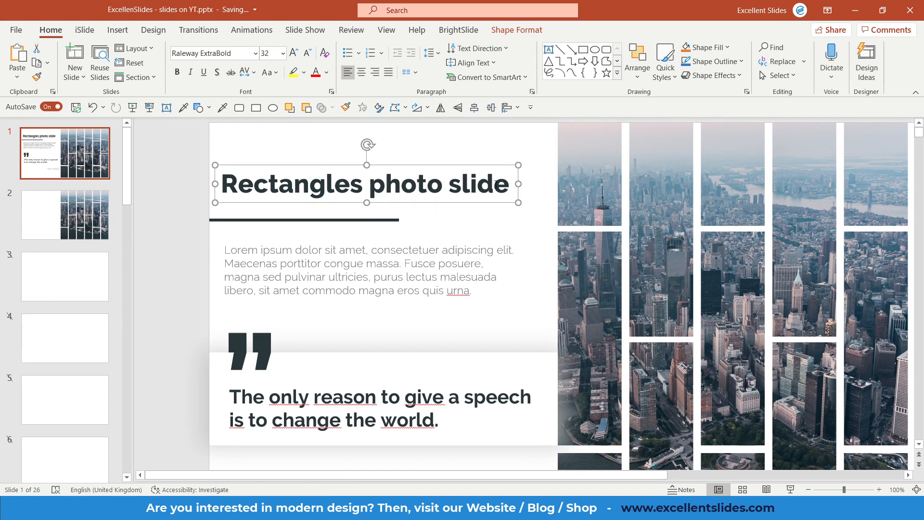
{"action": "mouse_move", "coordinate": [342, 258]}
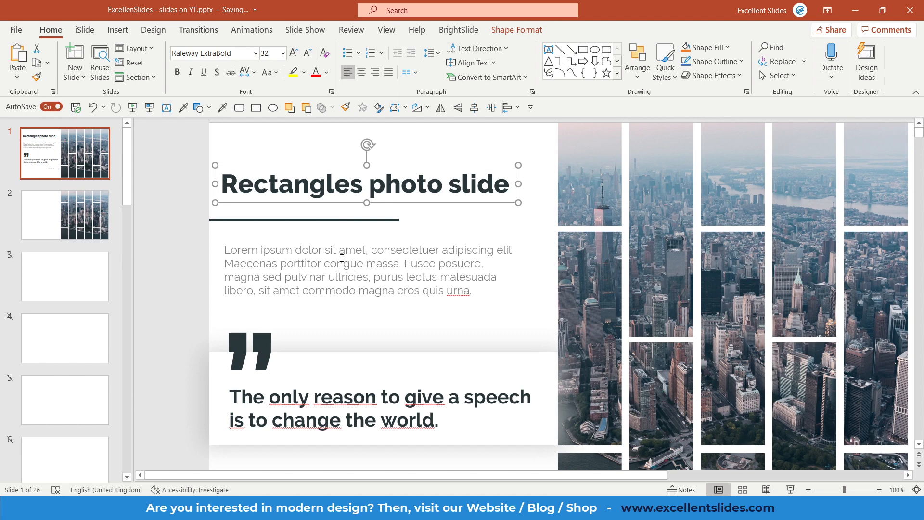
{"action": "mouse_move", "coordinate": [212, 53]}
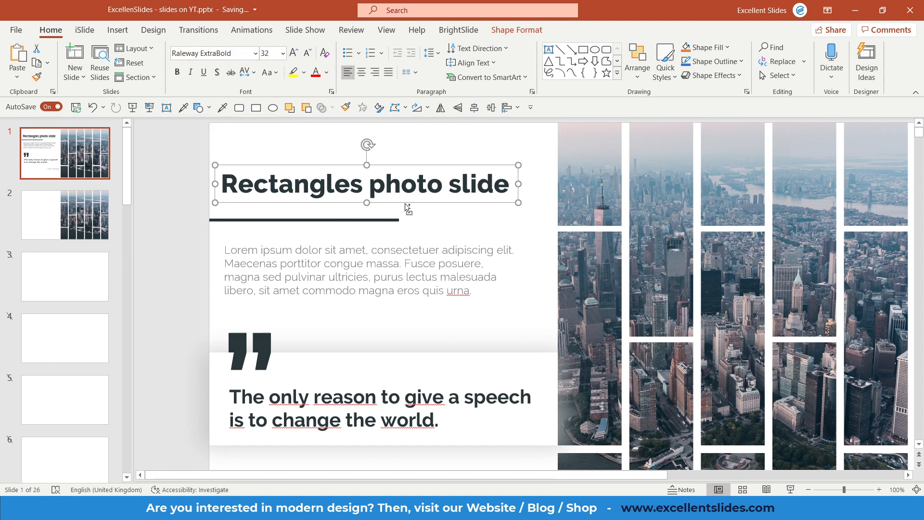
{"action": "left_click", "coordinate": [64, 213]}
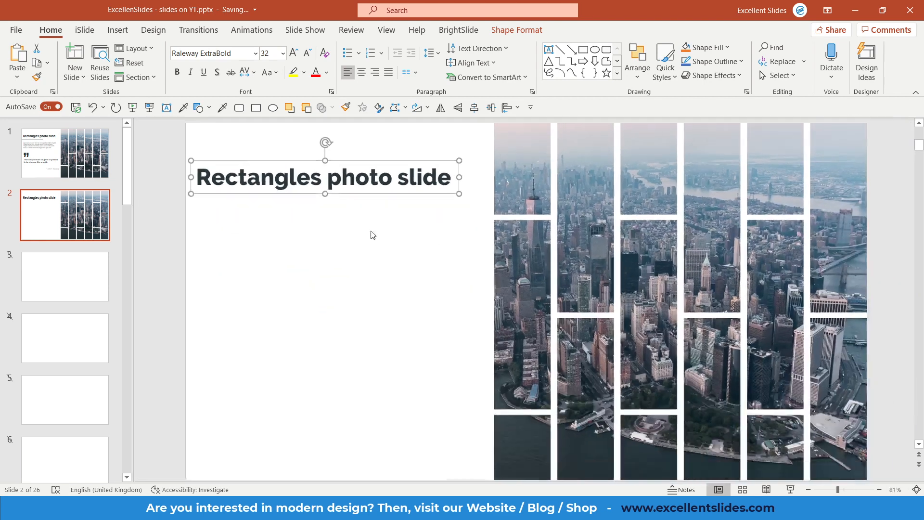
{"action": "left_click", "coordinate": [64, 153]}
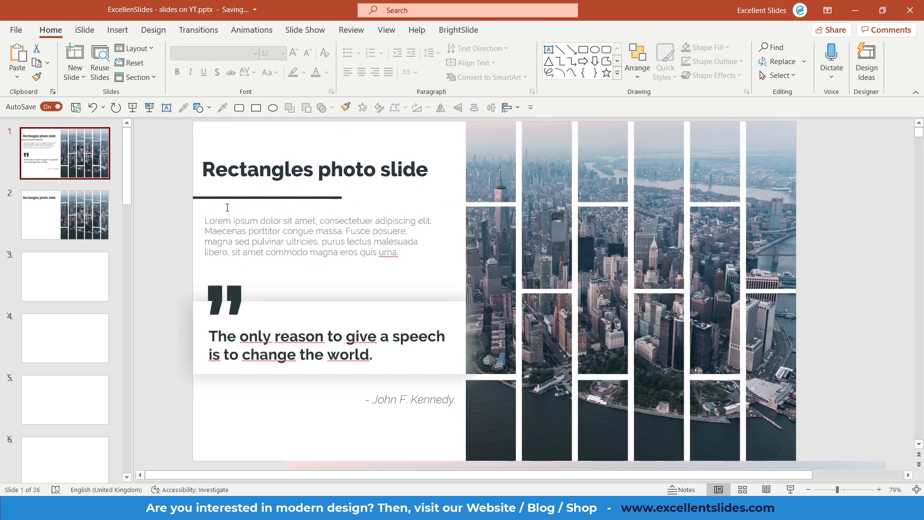
Draw a thin rectangle bar under the title on the second slide.
{"action": "left_click", "coordinate": [267, 197]}
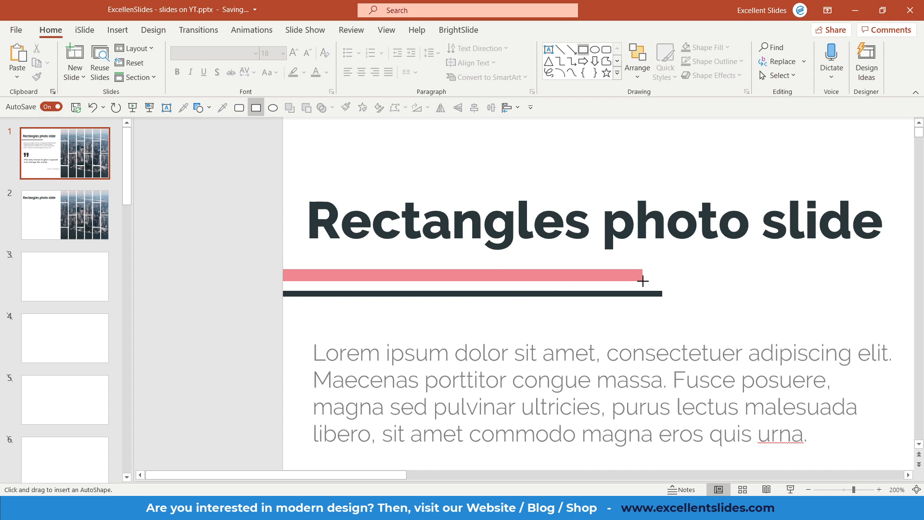
{"action": "left_click", "coordinate": [461, 274]}
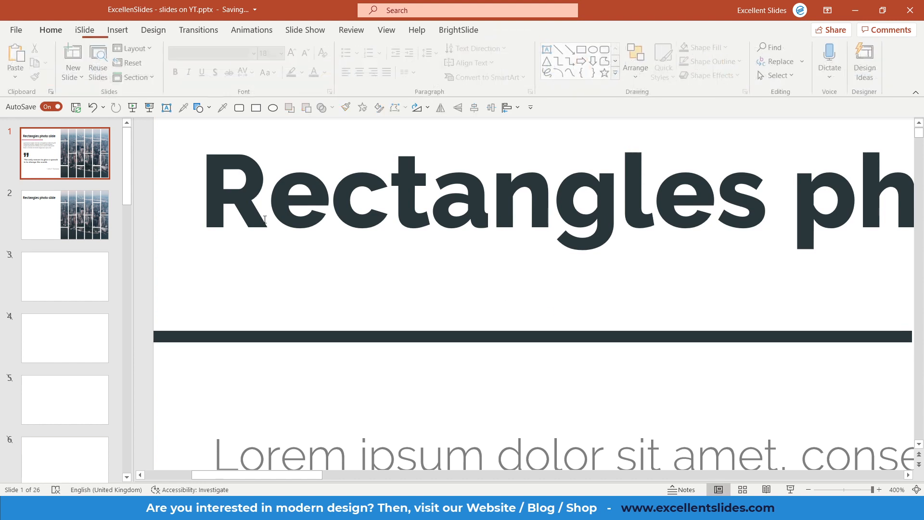
{"action": "left_click", "coordinate": [64, 213]}
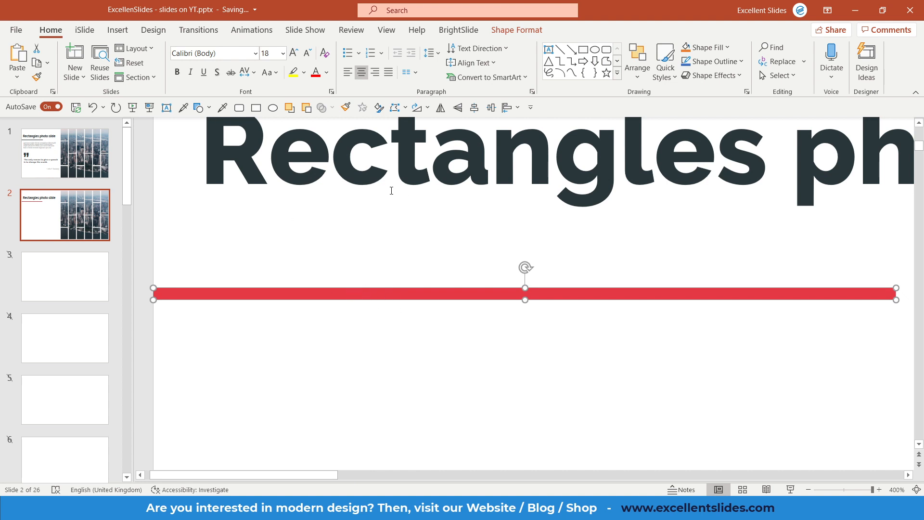
{"action": "mouse_move", "coordinate": [713, 48]}
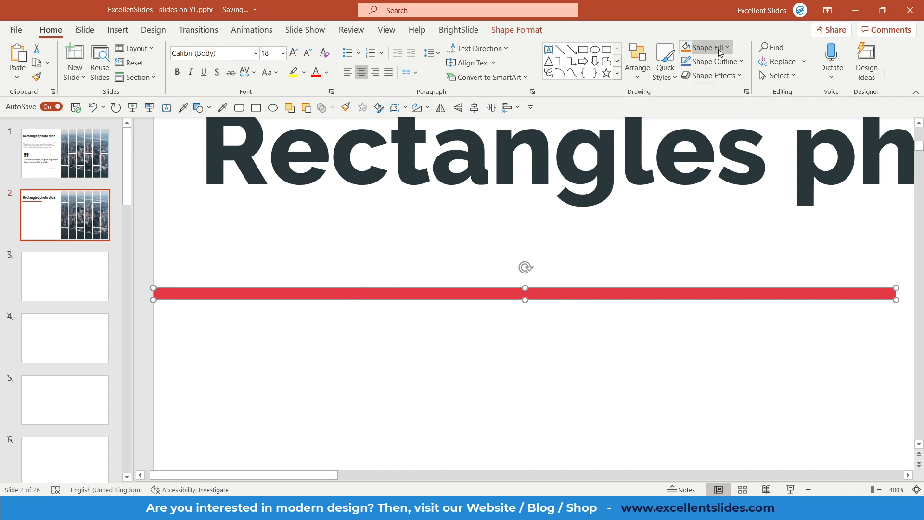
Fill the bar with the title's dark grey sampled by the eyedropper.
{"action": "left_click", "coordinate": [703, 47]}
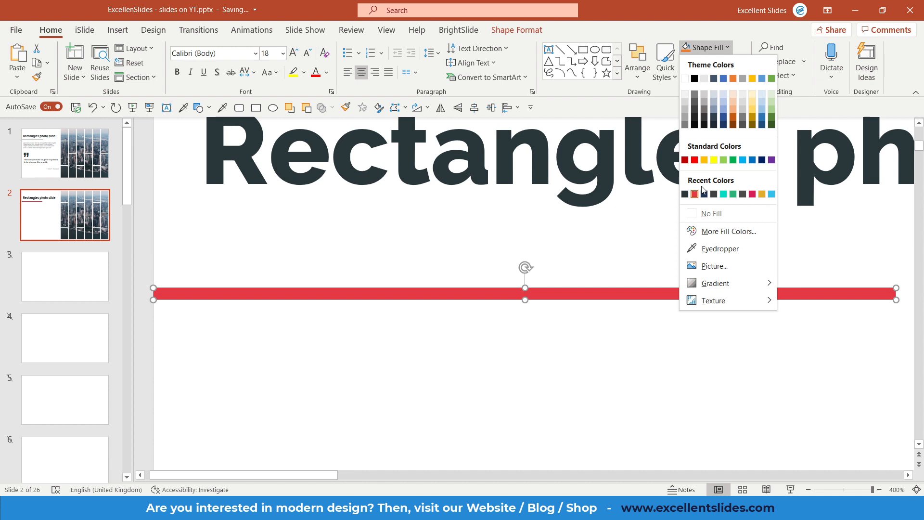
{"action": "mouse_move", "coordinate": [720, 248]}
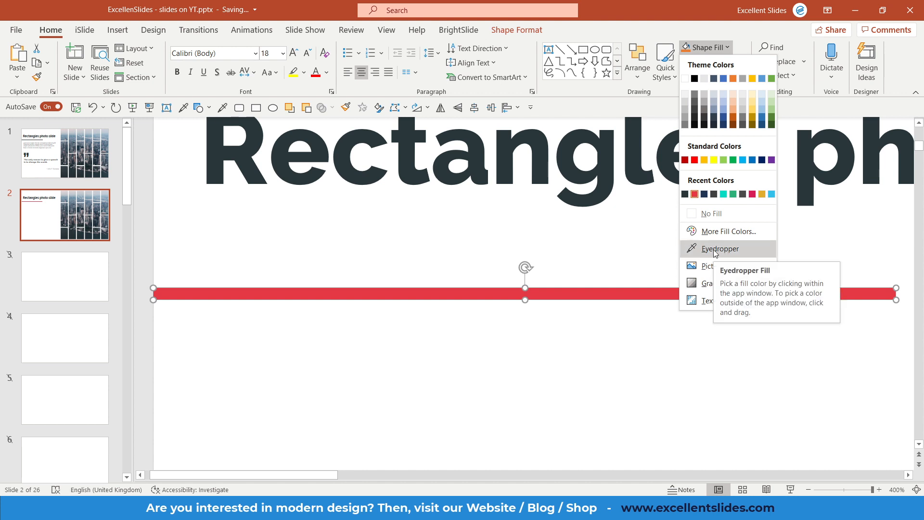
{"action": "left_click", "coordinate": [719, 248]}
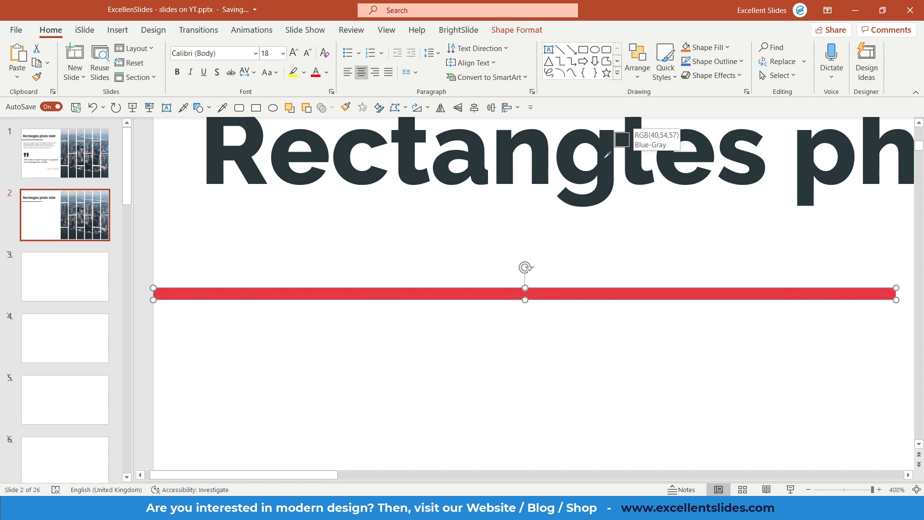
{"action": "left_click", "coordinate": [618, 138]}
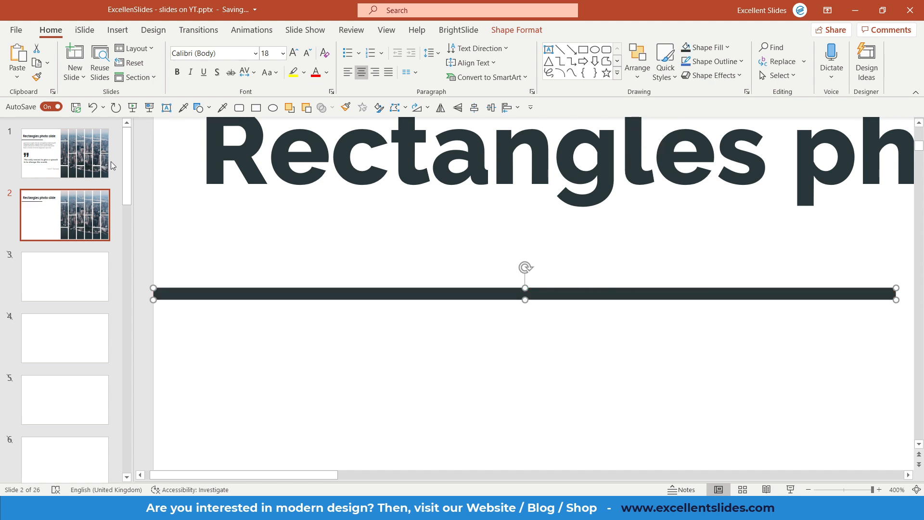
{"action": "left_click", "coordinate": [65, 153]}
{"action": "type", "text": "=lorem(1"}
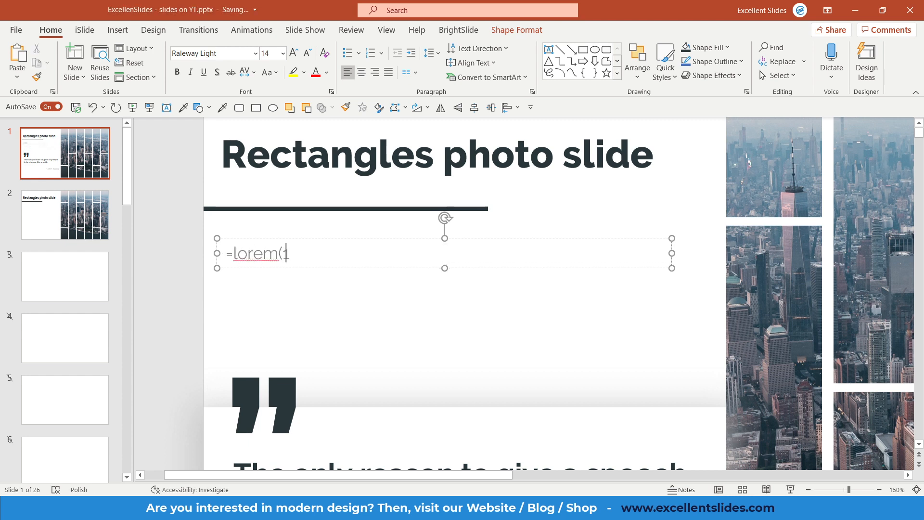
Generate a =lorem(1,2) paragraph and place it under the divider on slide 2.
{"action": "type", "text": "2)"}
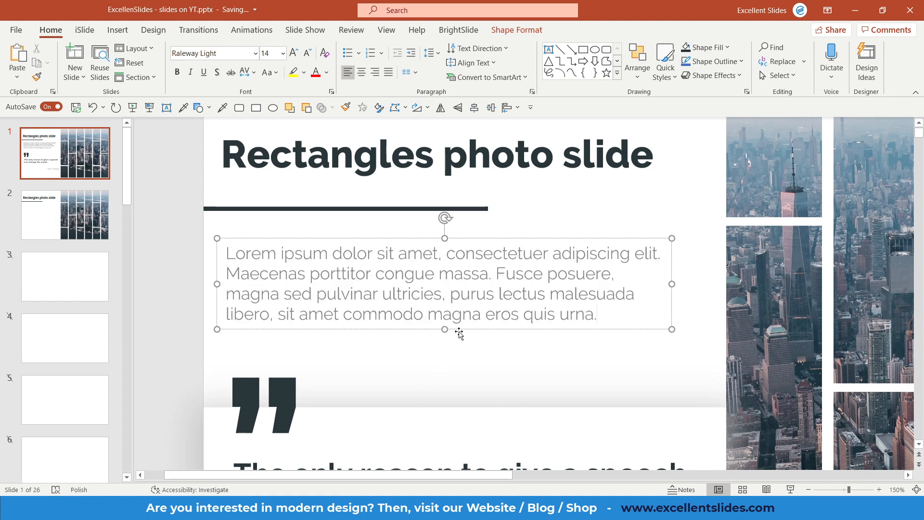
{"action": "left_click", "coordinate": [65, 215]}
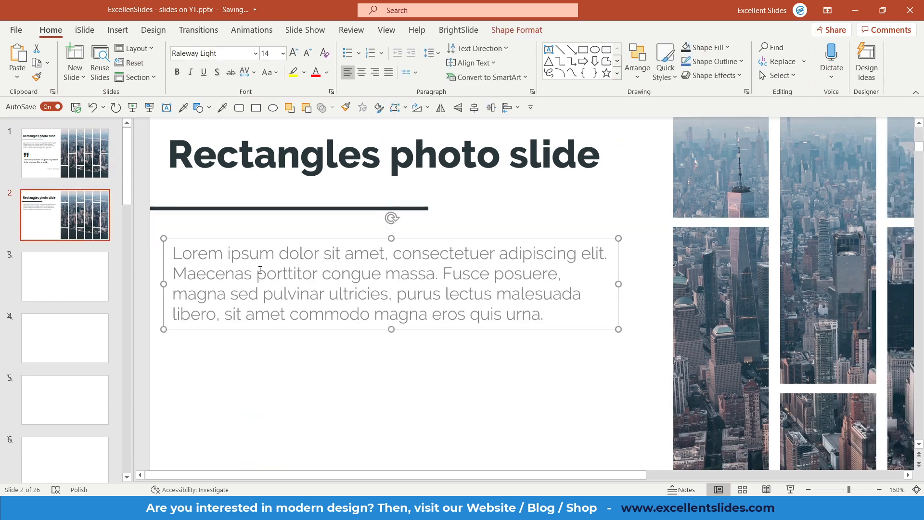
{"action": "left_click", "coordinate": [64, 153]}
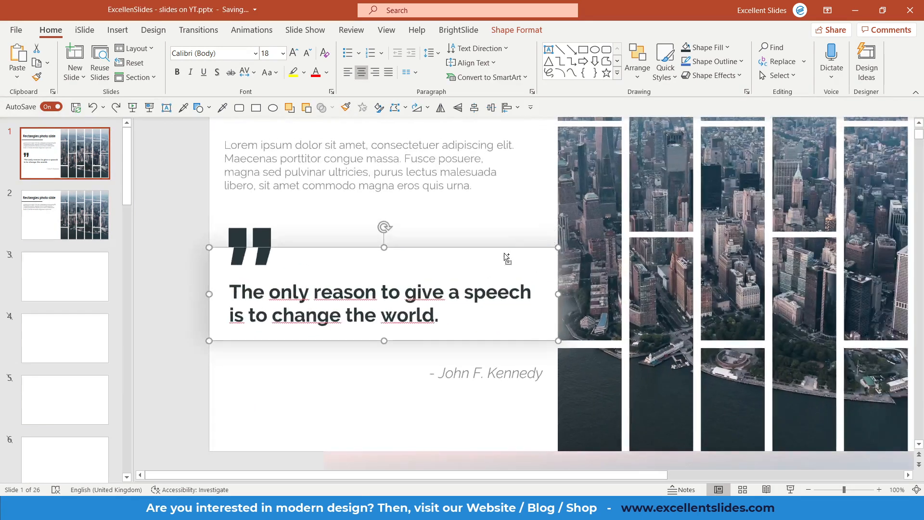
Paste the white shadowed quote box from slide 1 below the body text on slide 2.
{"action": "left_click", "coordinate": [64, 215]}
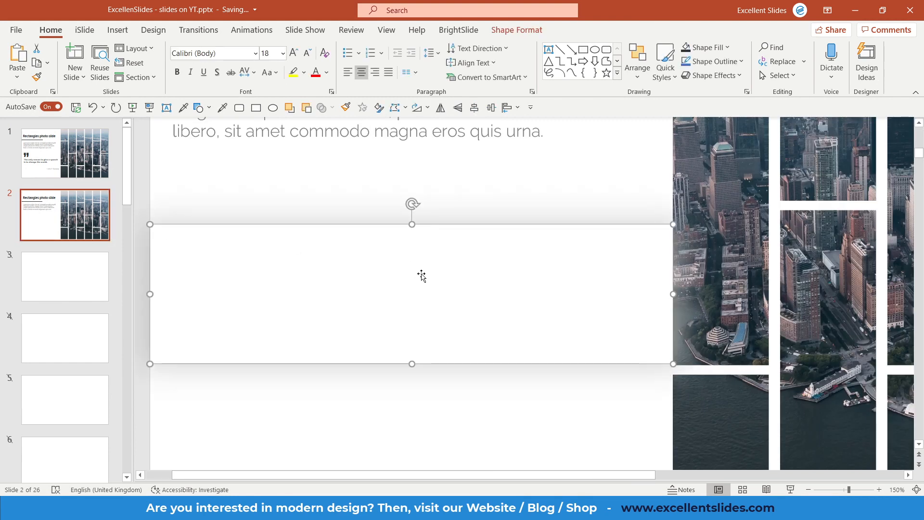
{"action": "left_click", "coordinate": [492, 183]}
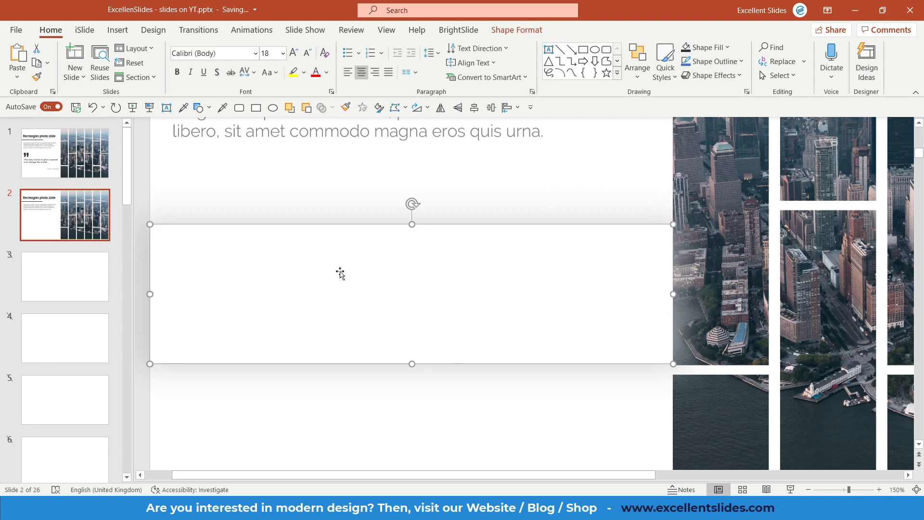
{"action": "mouse_move", "coordinate": [377, 278]}
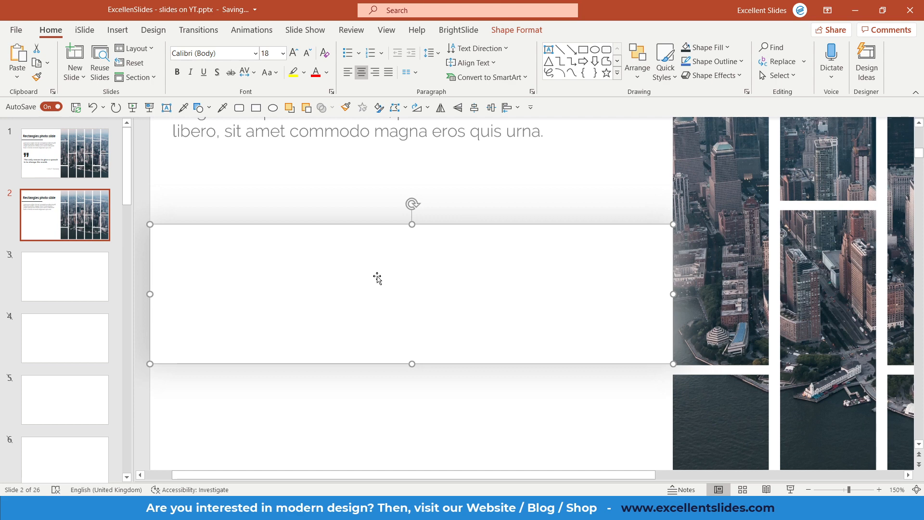
{"action": "left_click", "coordinate": [636, 159]}
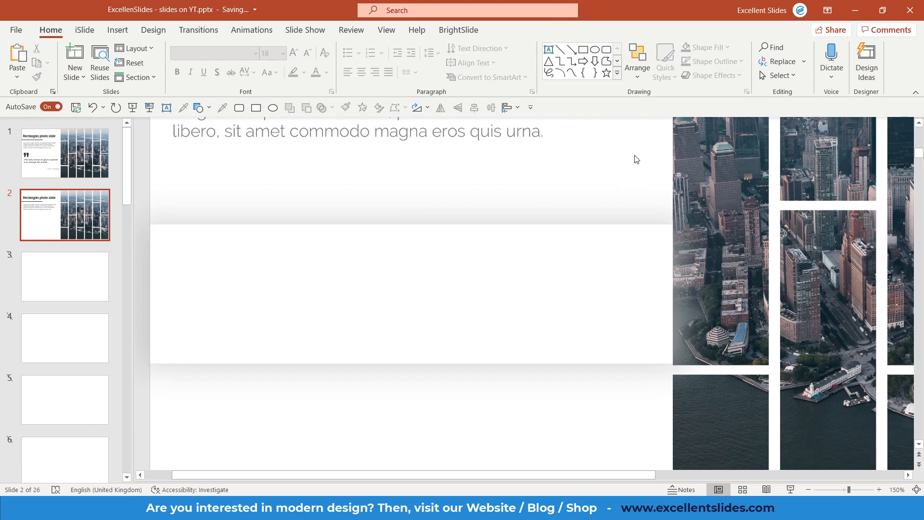
{"action": "left_click", "coordinate": [808, 489]}
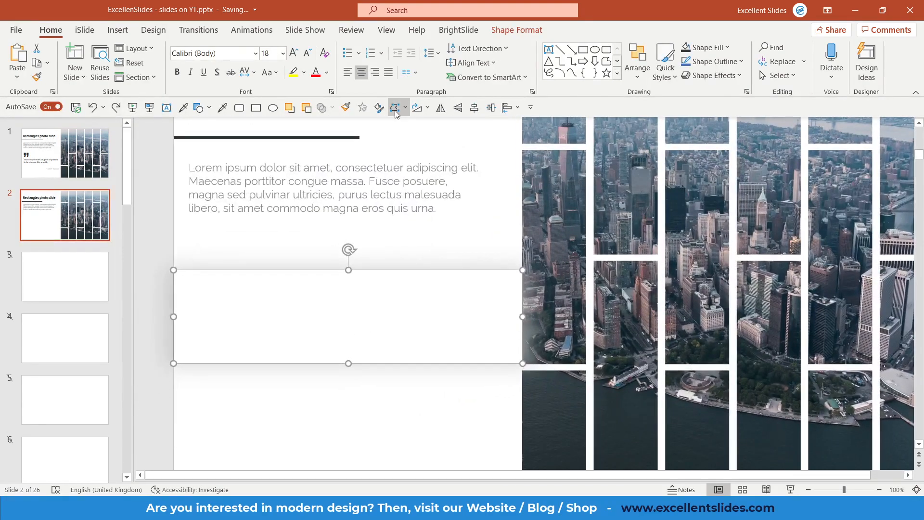
Bring up the Format Shape pane's Effects settings for the box.
{"action": "left_click", "coordinate": [377, 107]}
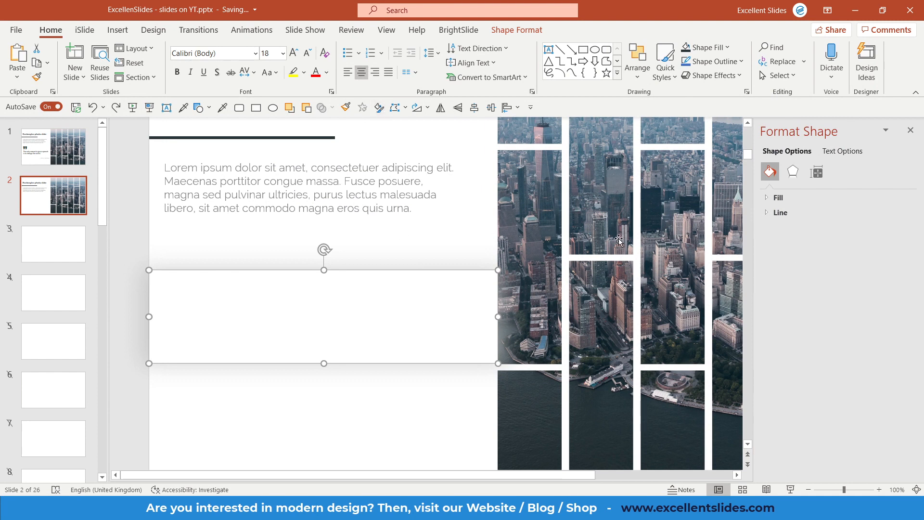
{"action": "left_click", "coordinate": [792, 171]}
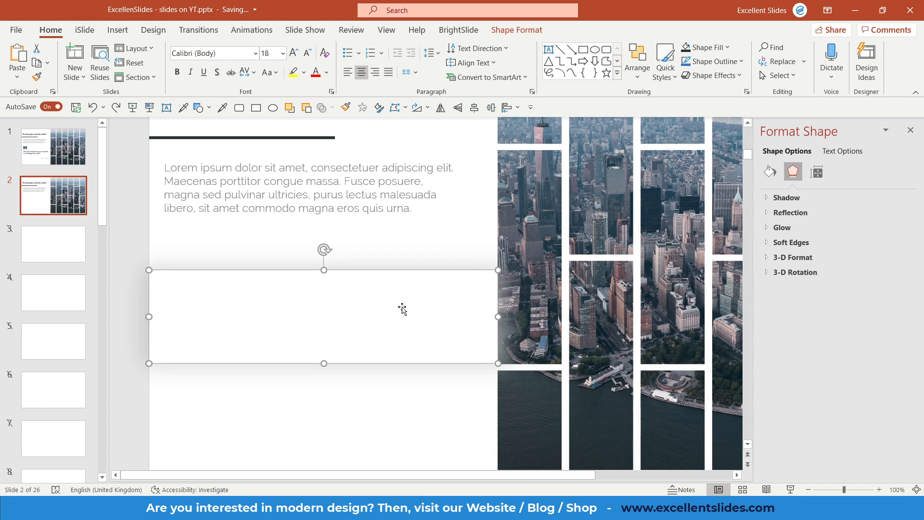
Set the box shadow to 31% transparency, 105% size, 30 pt blur, 90° angle, 0 pt distance.
{"action": "right_click", "coordinate": [402, 309]}
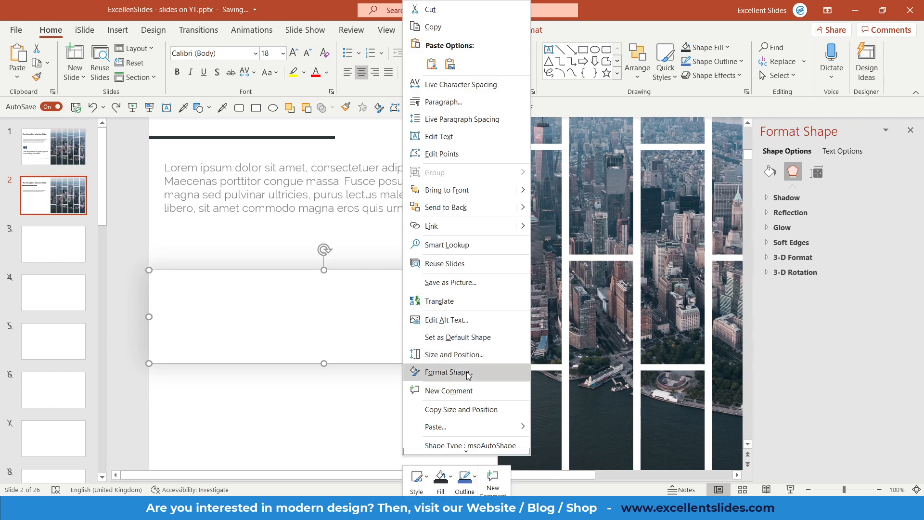
{"action": "left_click", "coordinate": [450, 372]}
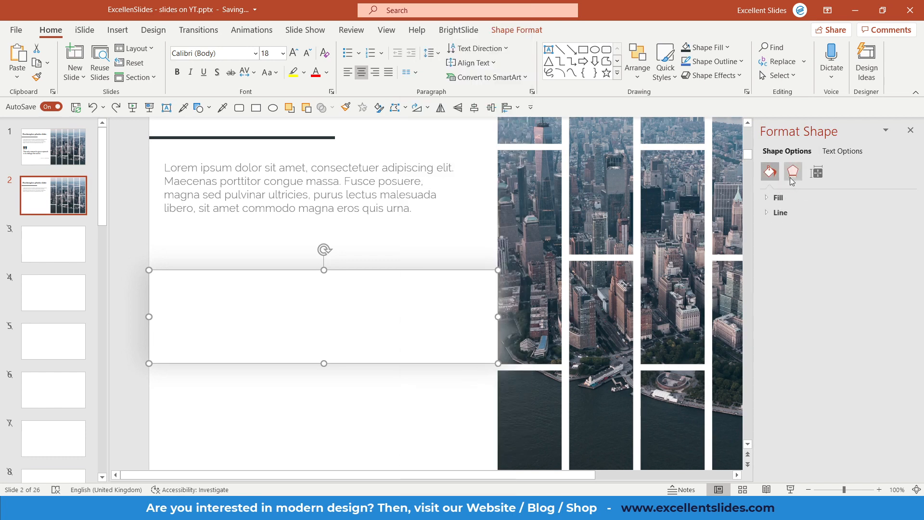
{"action": "left_click", "coordinate": [792, 172]}
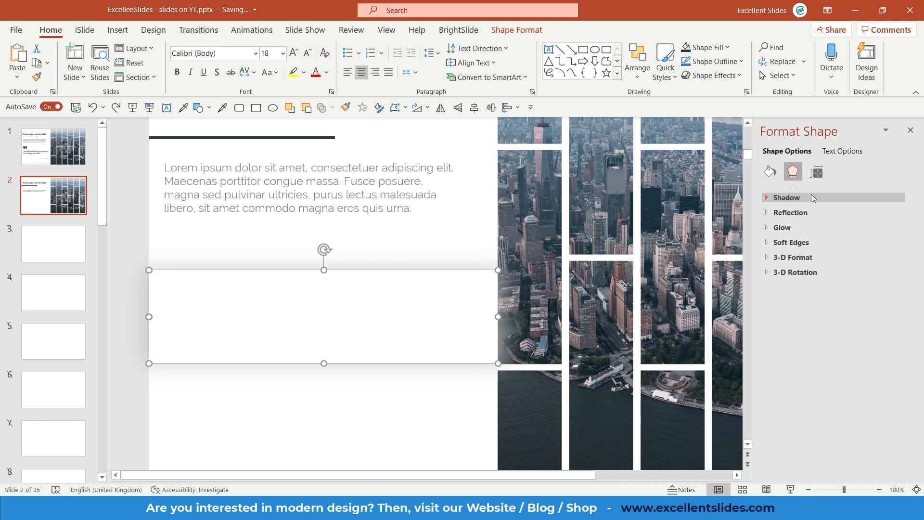
{"action": "left_click", "coordinate": [785, 197]}
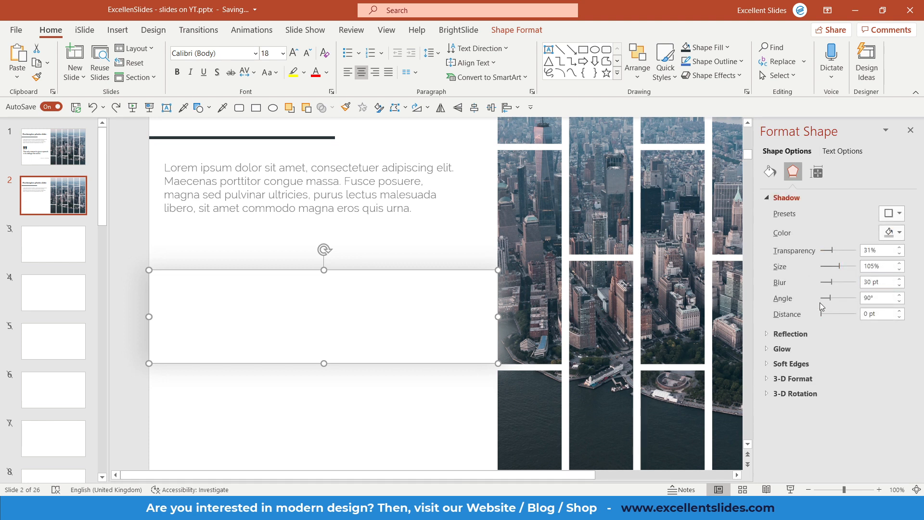
{"action": "mouse_move", "coordinate": [849, 248]}
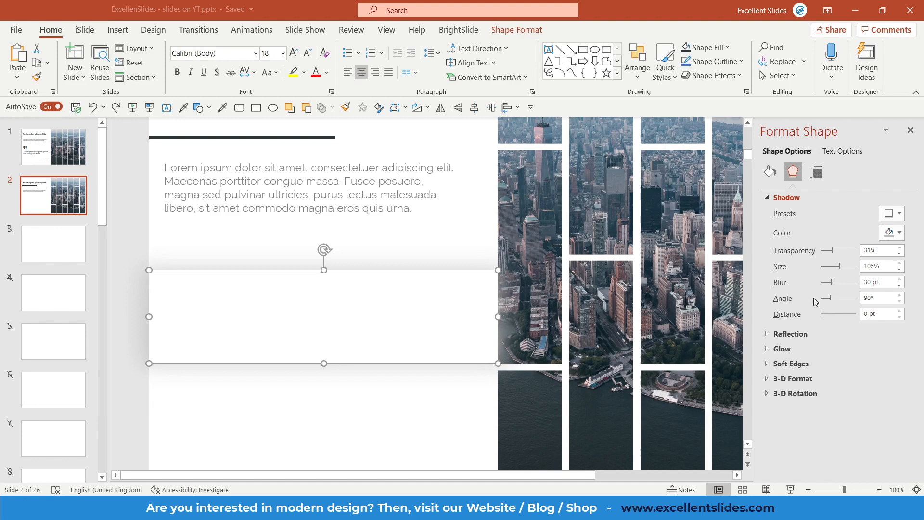
{"action": "mouse_move", "coordinate": [822, 298]}
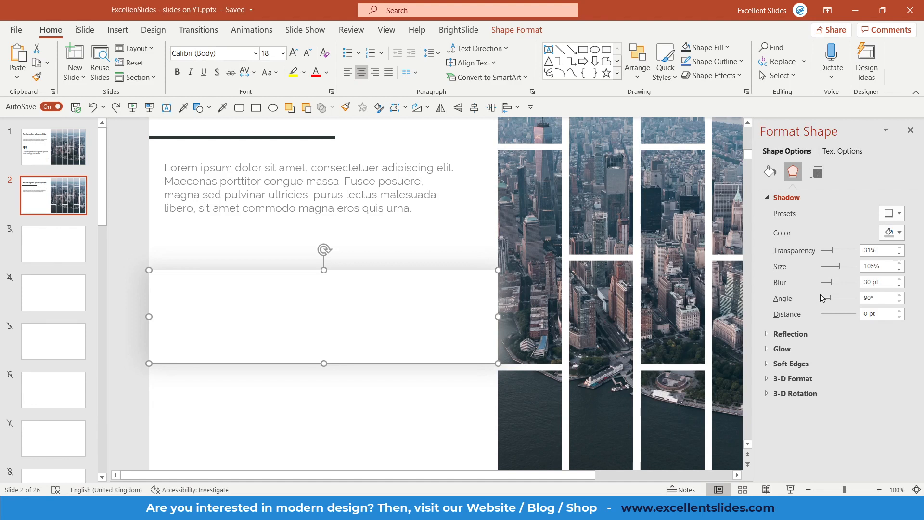
{"action": "mouse_move", "coordinate": [824, 297]}
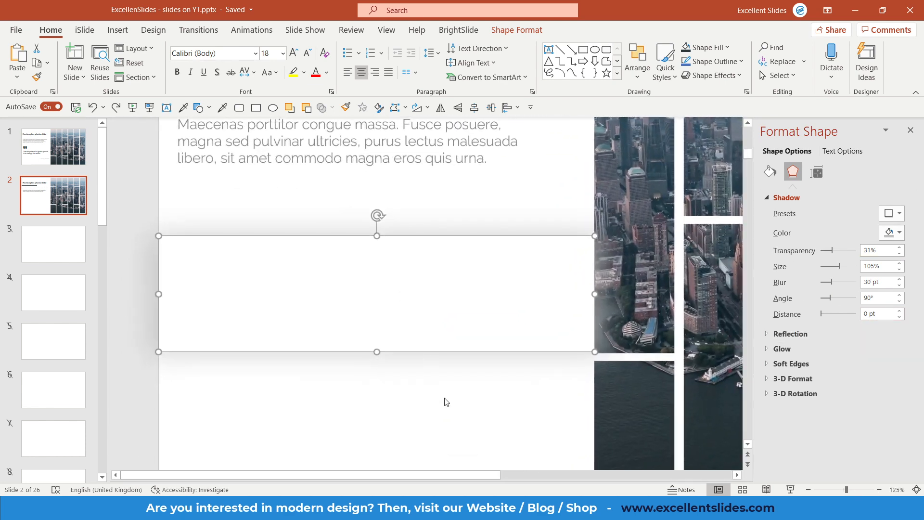
{"action": "left_click", "coordinate": [444, 401]}
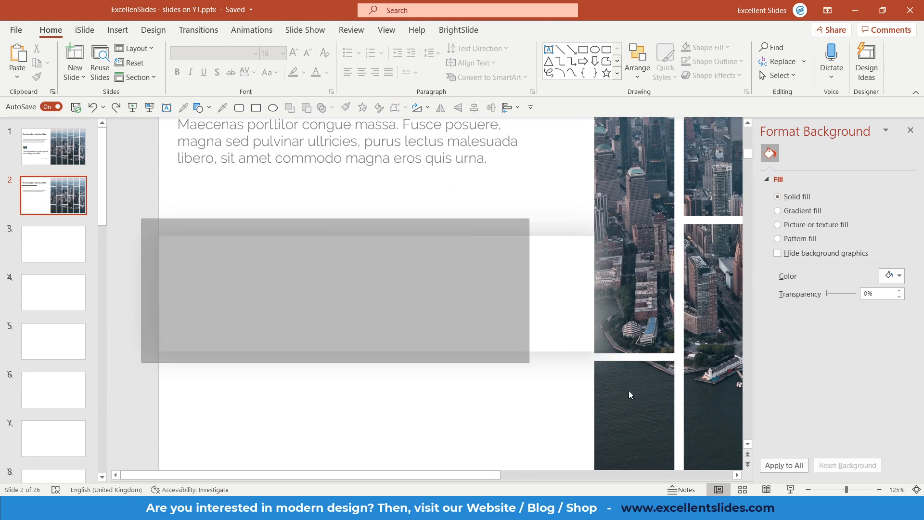
{"action": "left_click", "coordinate": [335, 290]}
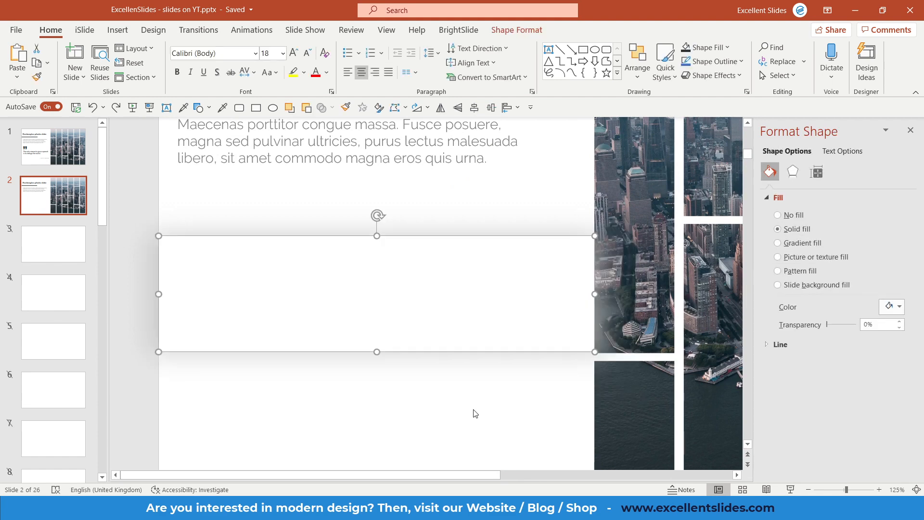
{"action": "left_click", "coordinate": [52, 146]}
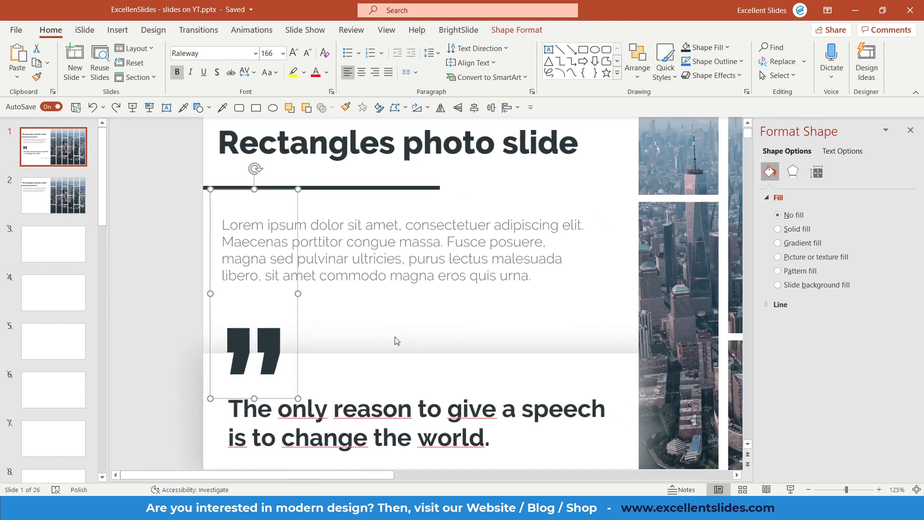
Paste the large quotation mark onto slide 2 above the quote box.
{"action": "left_click", "coordinate": [52, 196]}
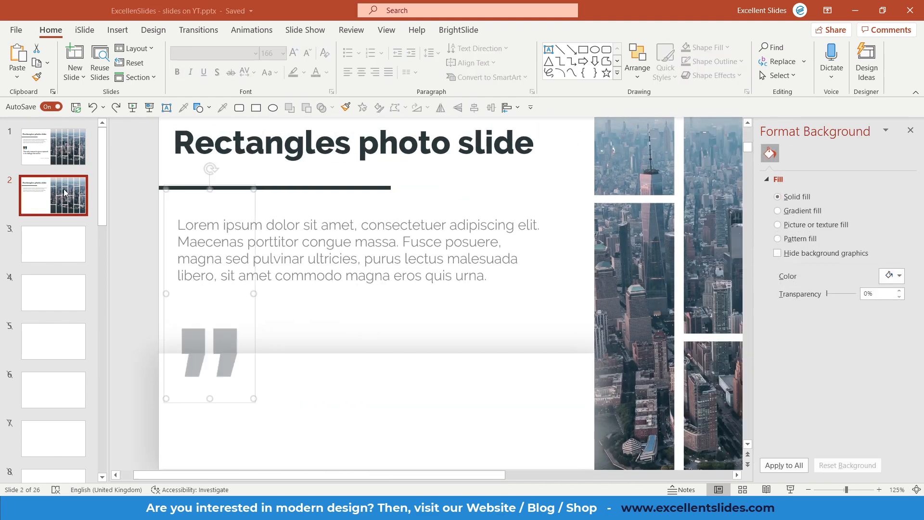
{"action": "left_click", "coordinate": [209, 353]}
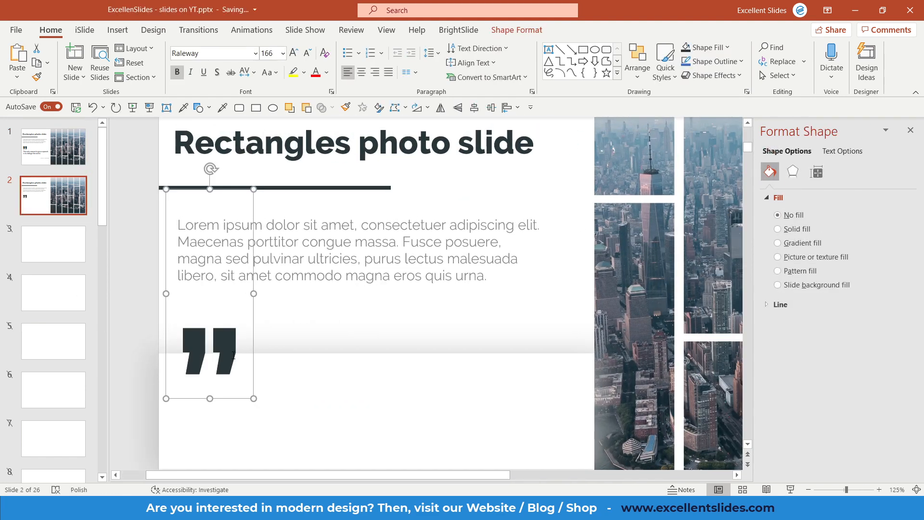
{"action": "mouse_move", "coordinate": [322, 332]}
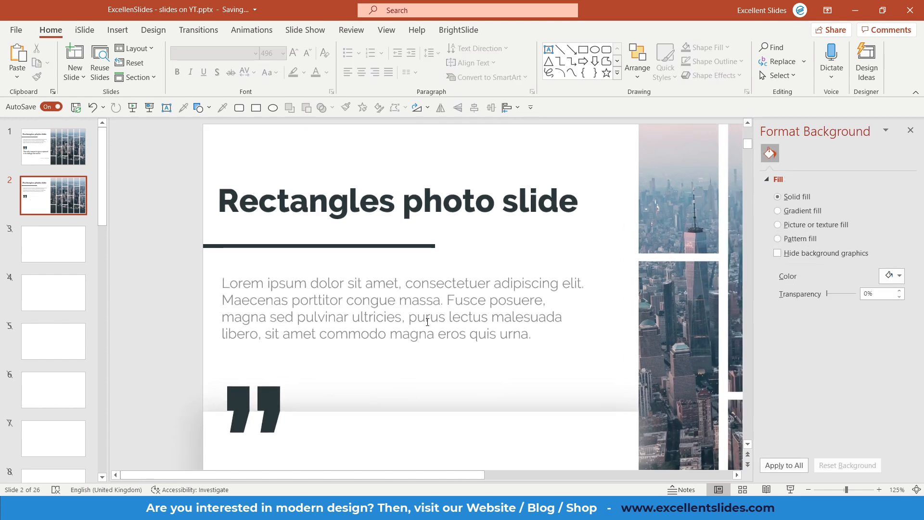
{"action": "left_click", "coordinate": [52, 146]}
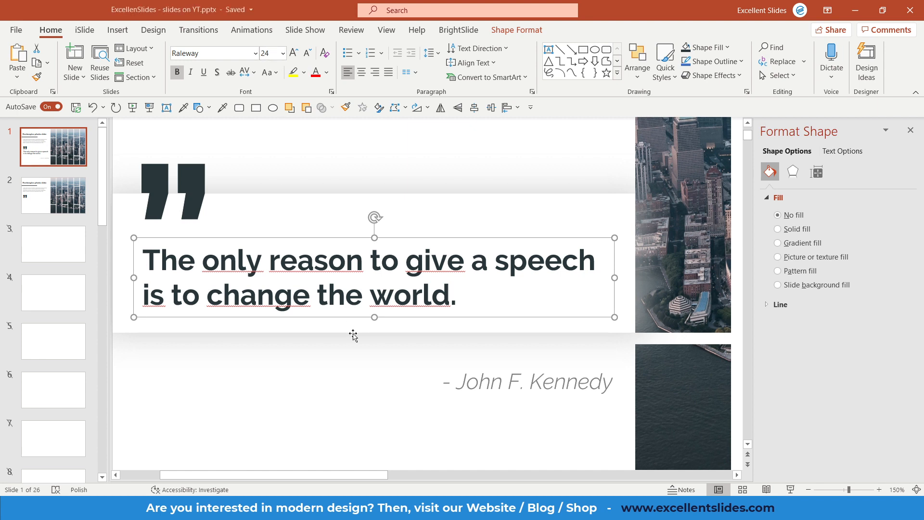
{"action": "mouse_move", "coordinate": [51, 226]}
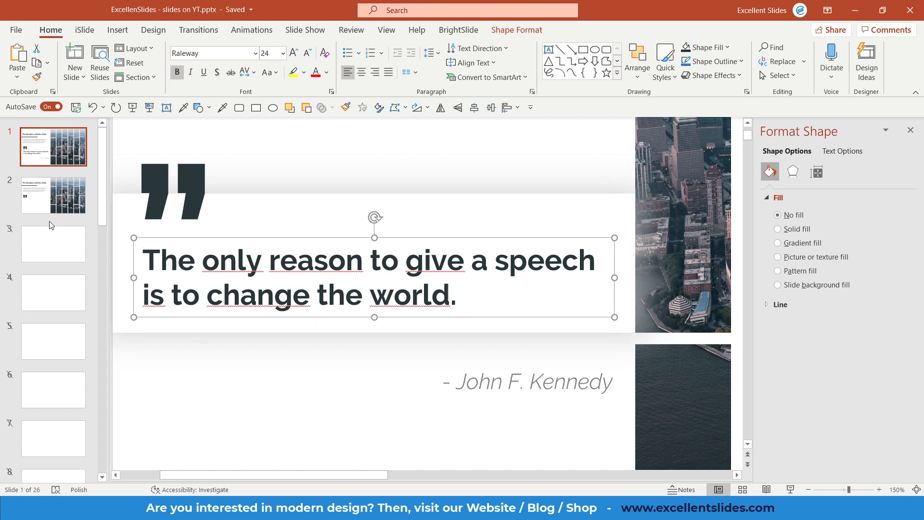
Paste the bold speech quote text into the white box on slide 2.
{"action": "left_click", "coordinate": [52, 196]}
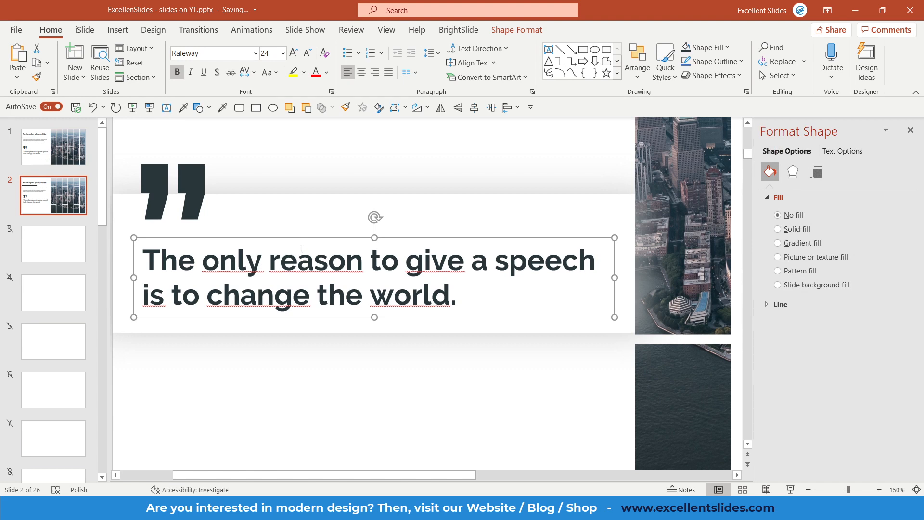
{"action": "mouse_move", "coordinate": [314, 259]}
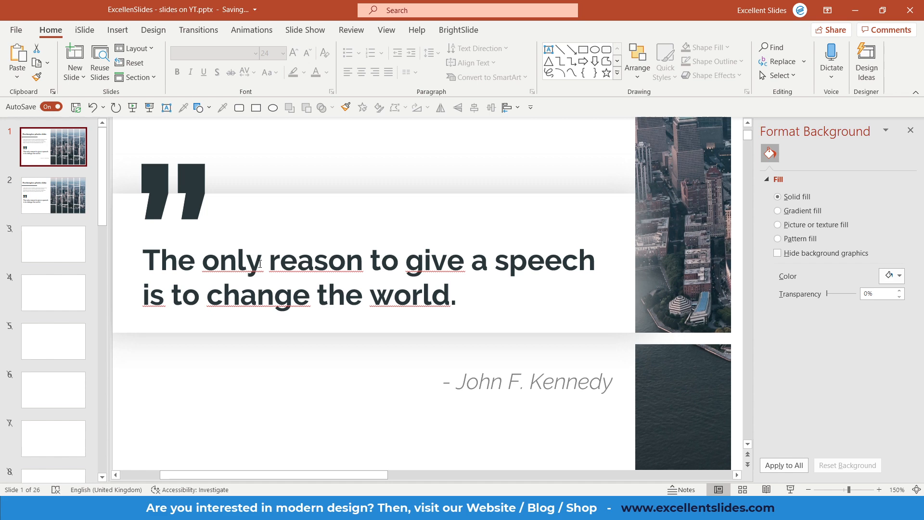
{"action": "scroll", "scroll_direction": "right", "scroll_amount": 3}
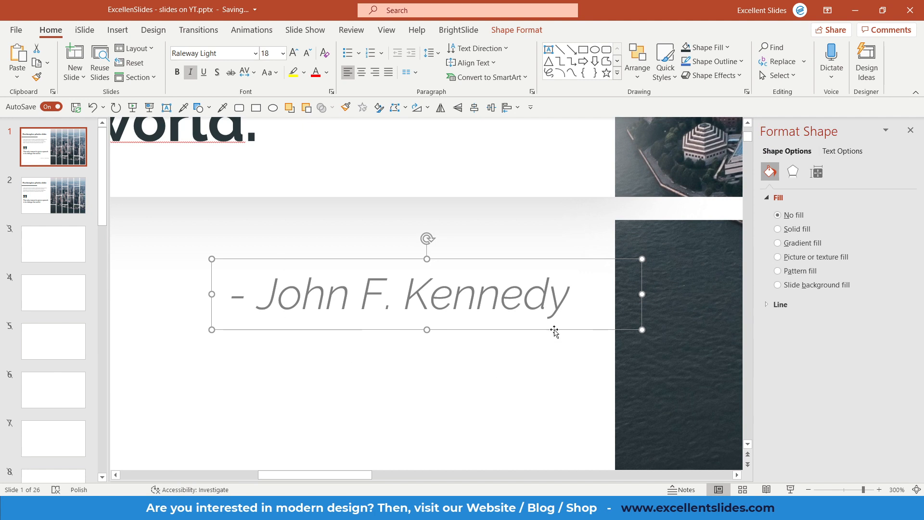
{"action": "mouse_move", "coordinate": [390, 316]}
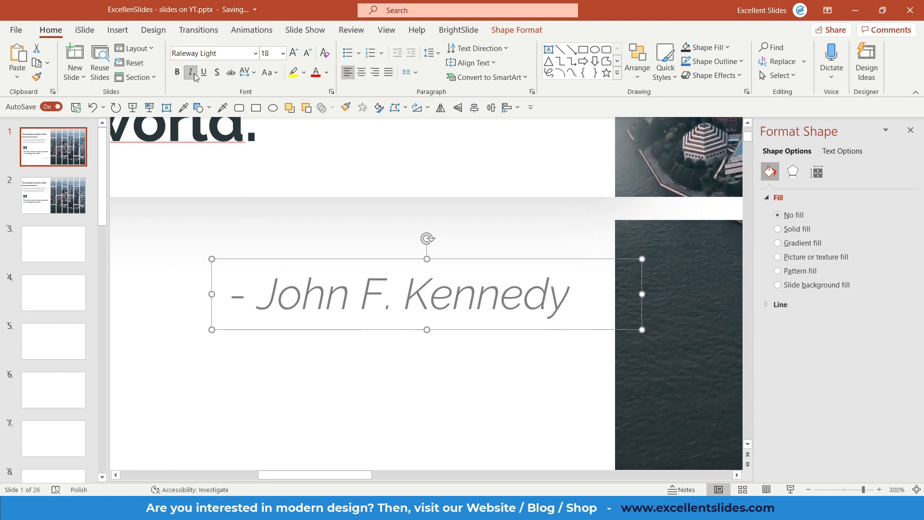
Toggle italic on the John F. Kennedy author line, comparing plain and italic versions.
{"action": "left_click", "coordinate": [189, 72]}
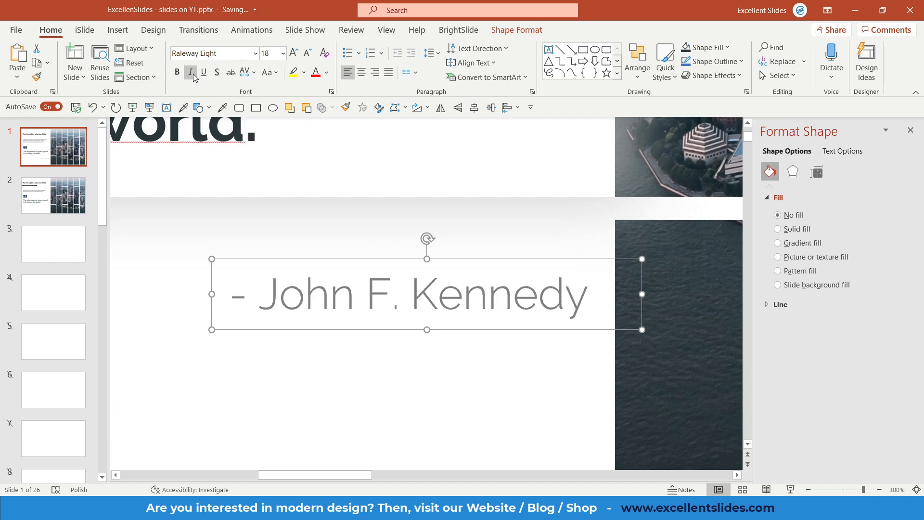
{"action": "left_click", "coordinate": [190, 72]}
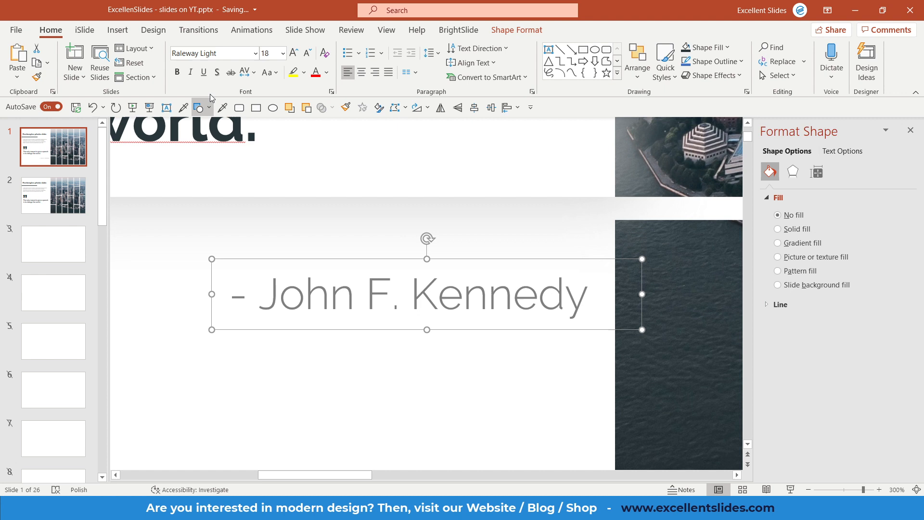
{"action": "mouse_move", "coordinate": [190, 72]}
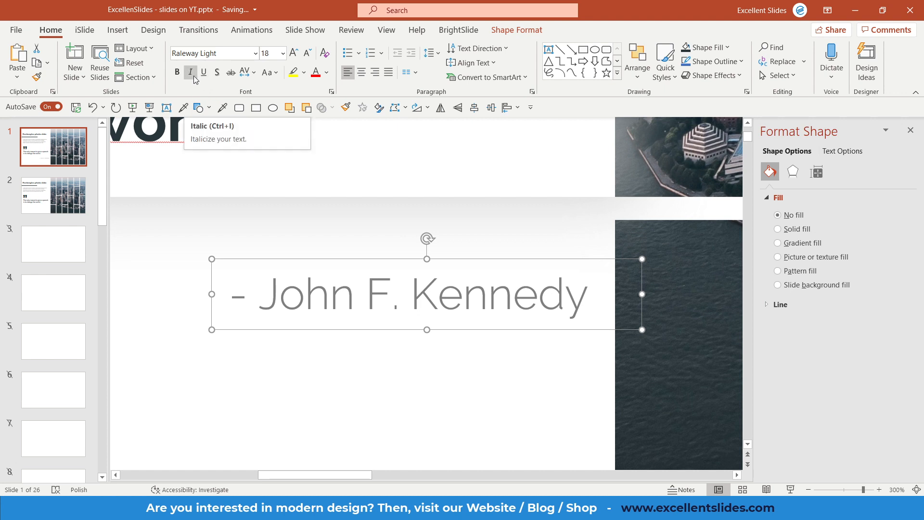
{"action": "left_click", "coordinate": [189, 73]}
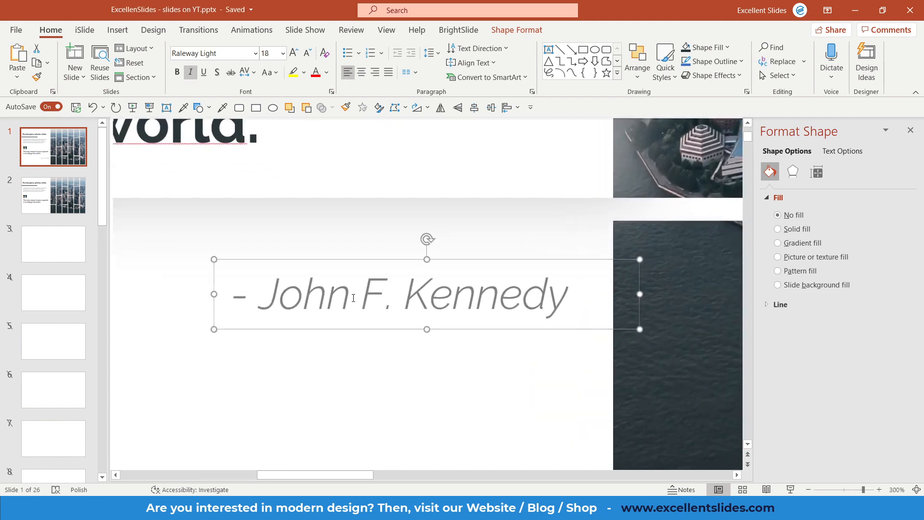
{"action": "left_click", "coordinate": [190, 72]}
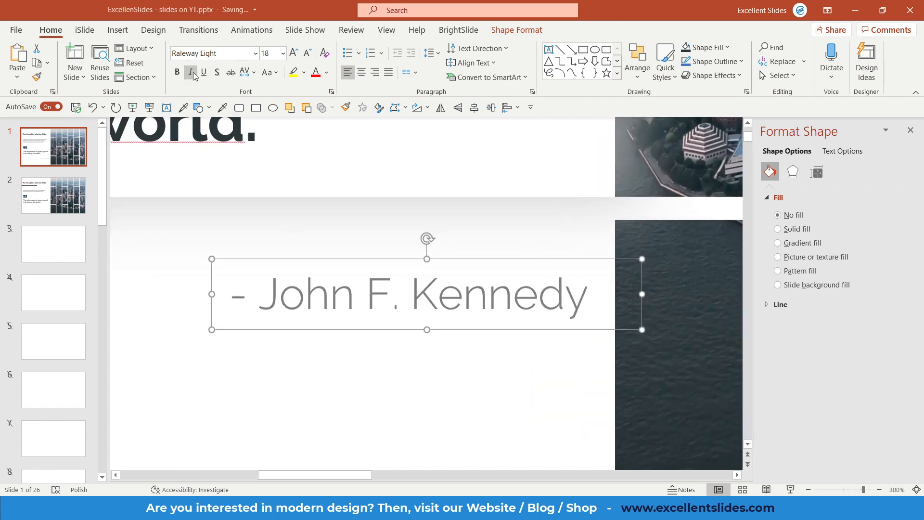
{"action": "mouse_move", "coordinate": [191, 72]}
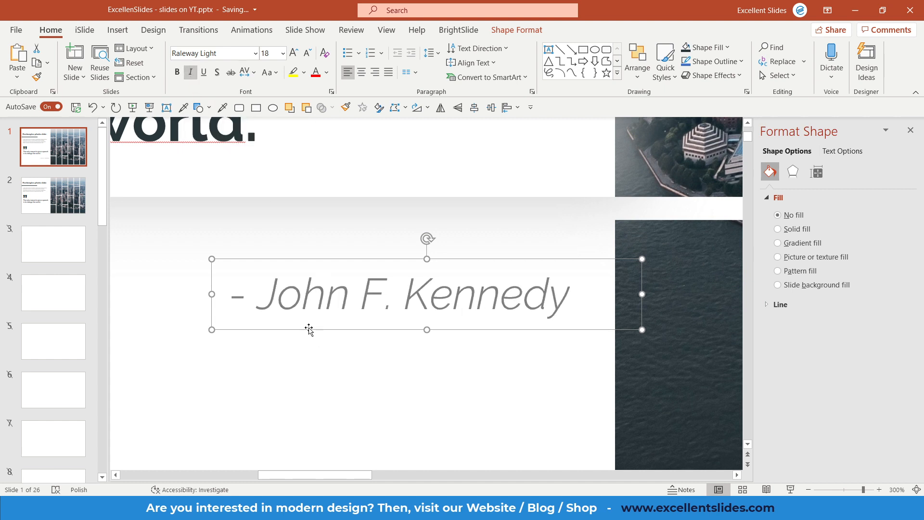
{"action": "left_click", "coordinate": [52, 195]}
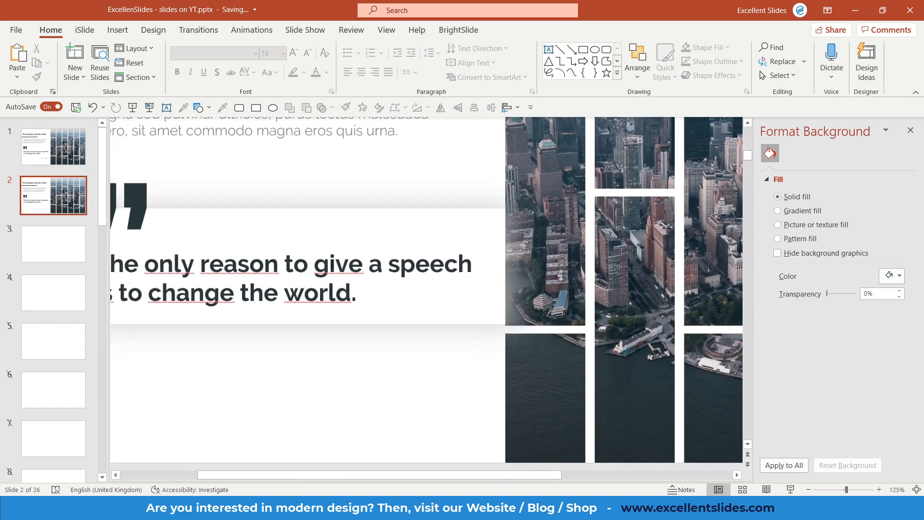
{"action": "left_click", "coordinate": [370, 398]}
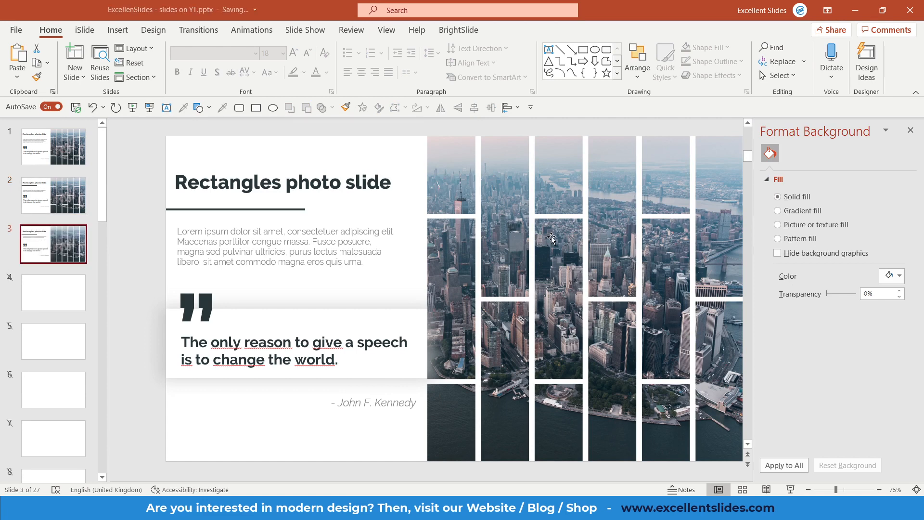
Return to slide 1 to reach the plain city photo beside its tiled design.
{"action": "left_click", "coordinate": [52, 146]}
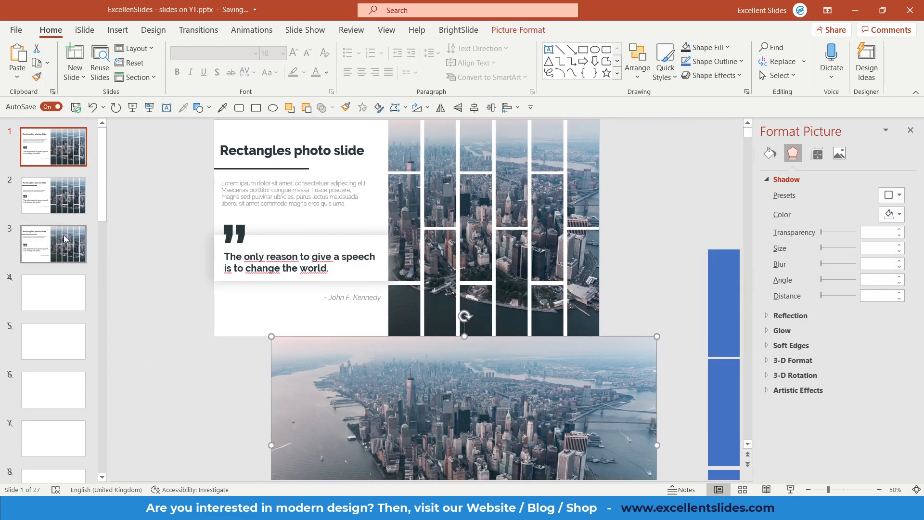
Put the plain city photo on slide 3 and crop it to fill the right half.
{"action": "left_click", "coordinate": [53, 244]}
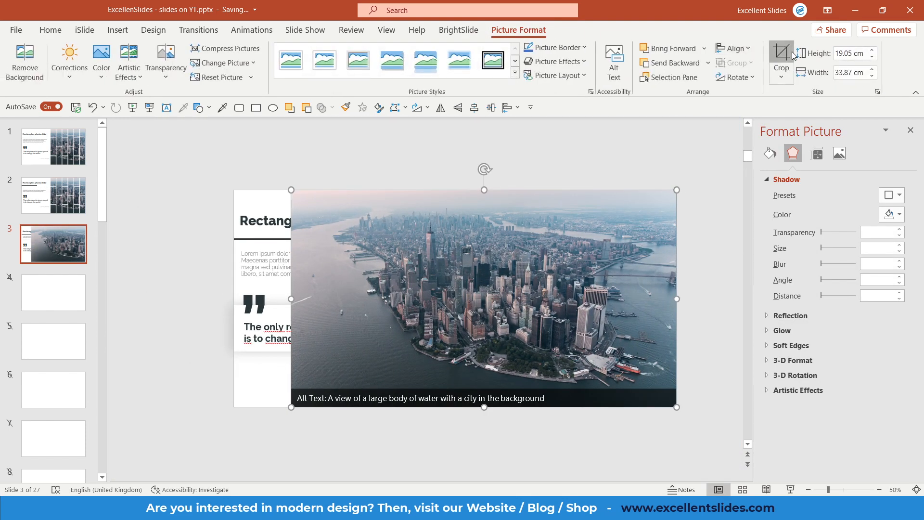
{"action": "left_click", "coordinate": [781, 59]}
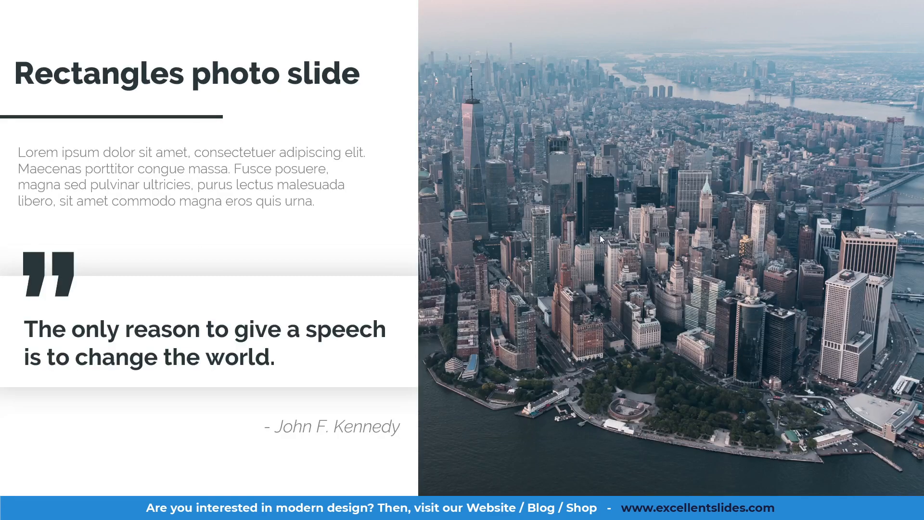
{"action": "mouse_move", "coordinate": [701, 173]}
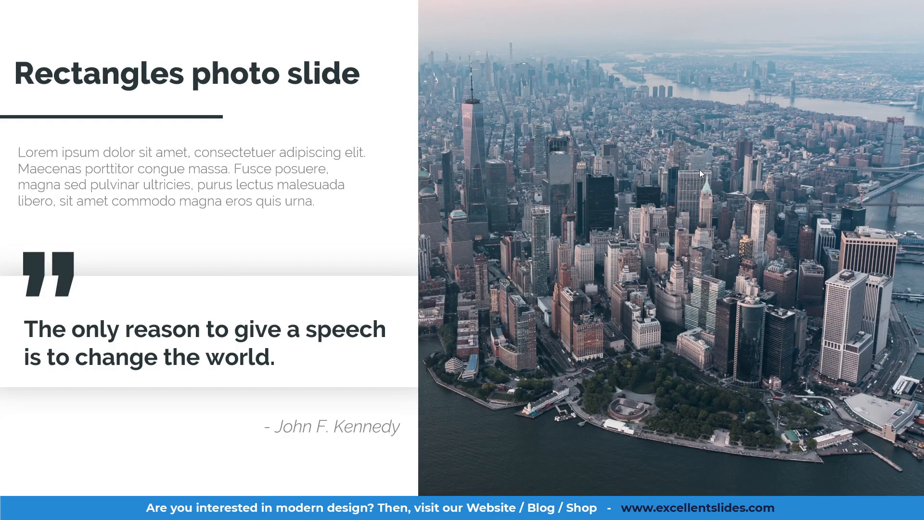